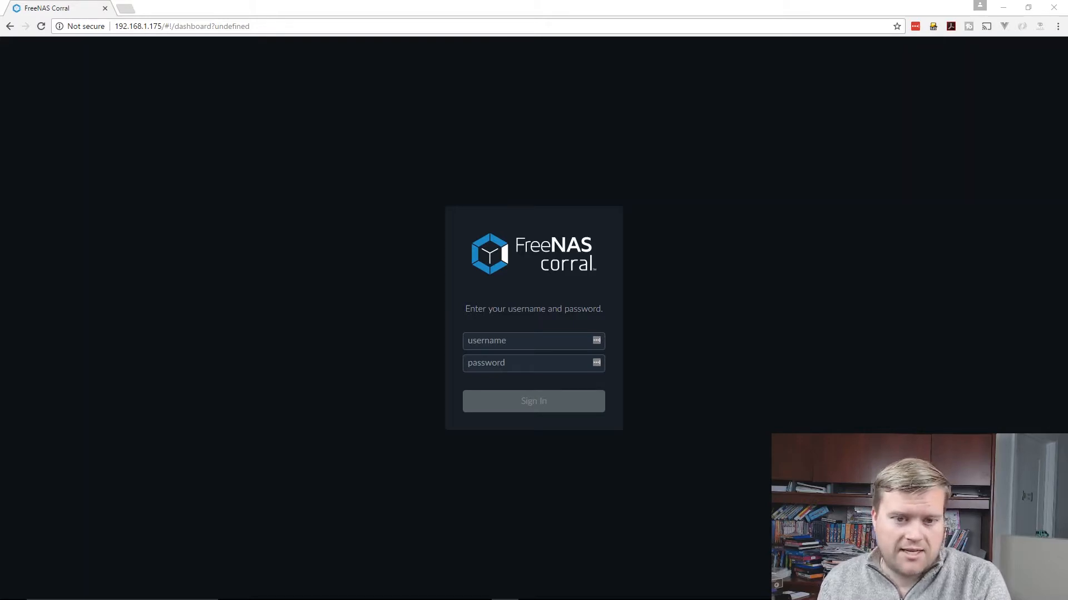
- Sign in to the server as user 'erik' to reach the dashboard
left_click(533, 340)
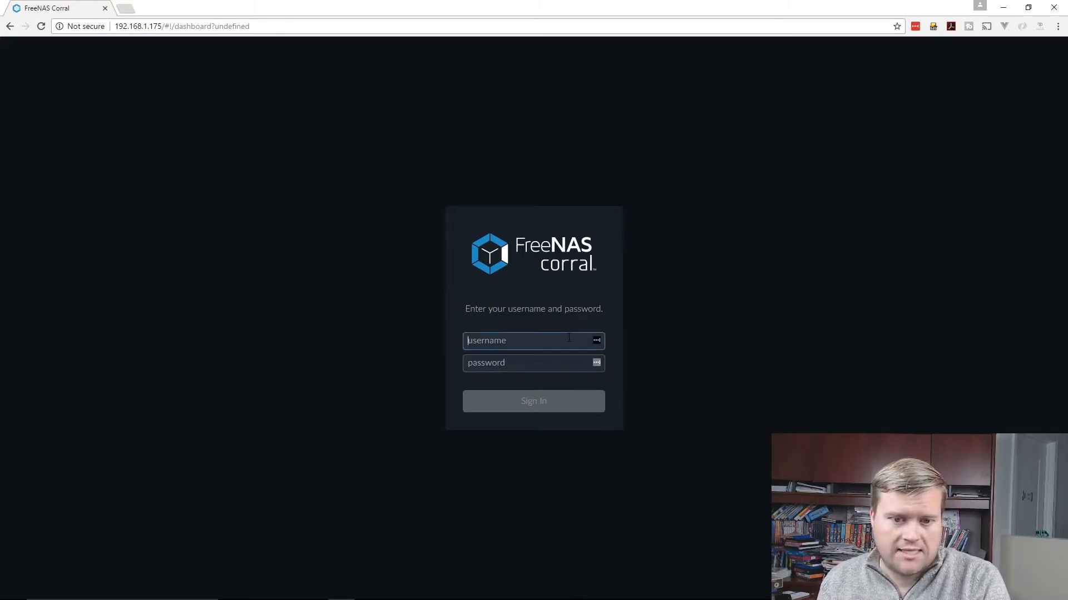
left_click(532, 340)
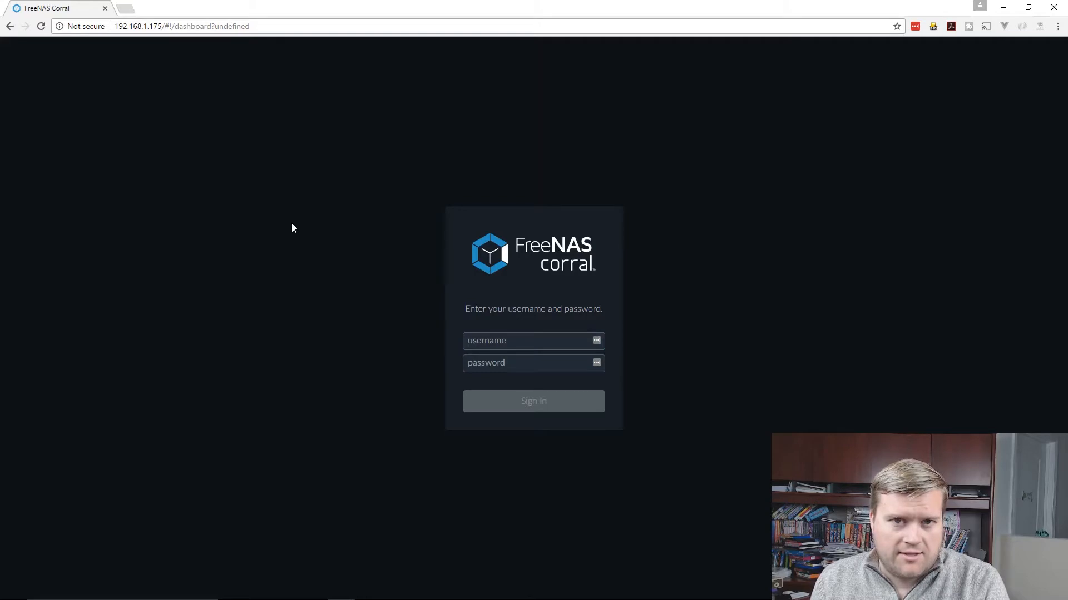
mouse_move(308, 225)
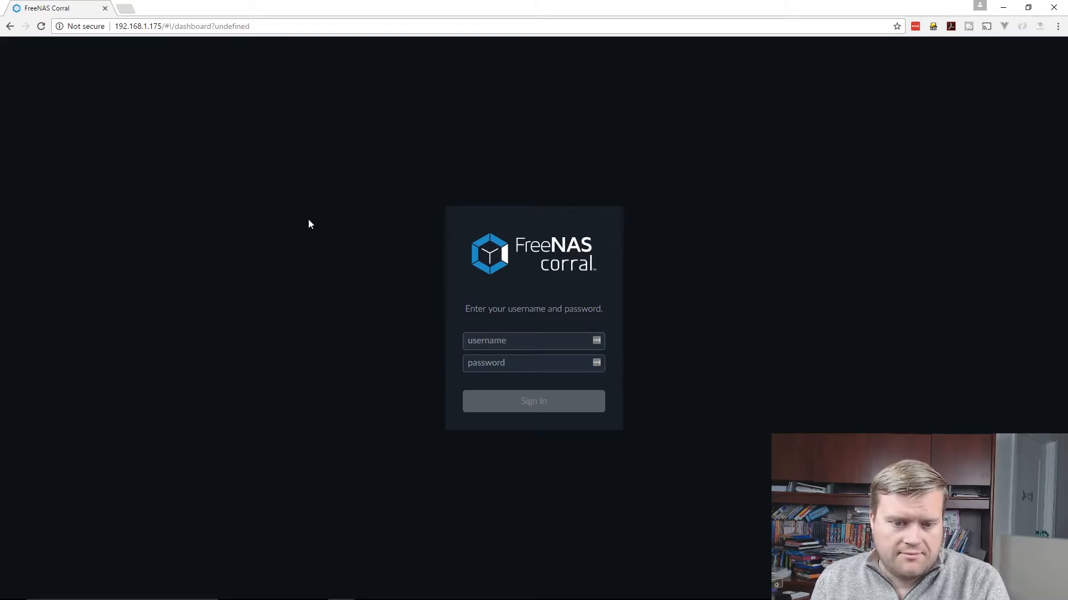
mouse_move(320, 214)
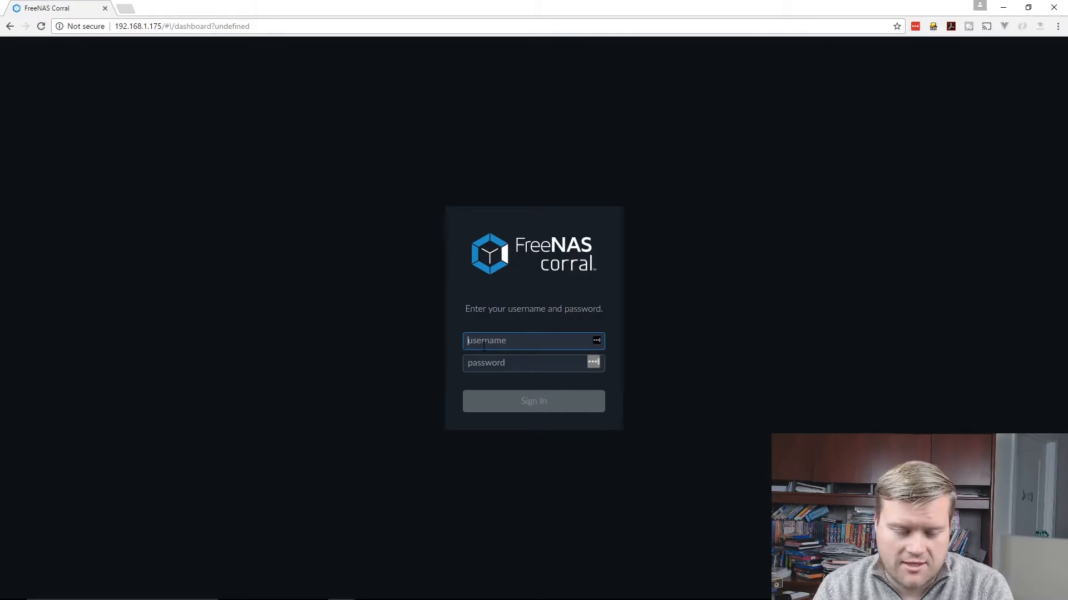
type("erik")
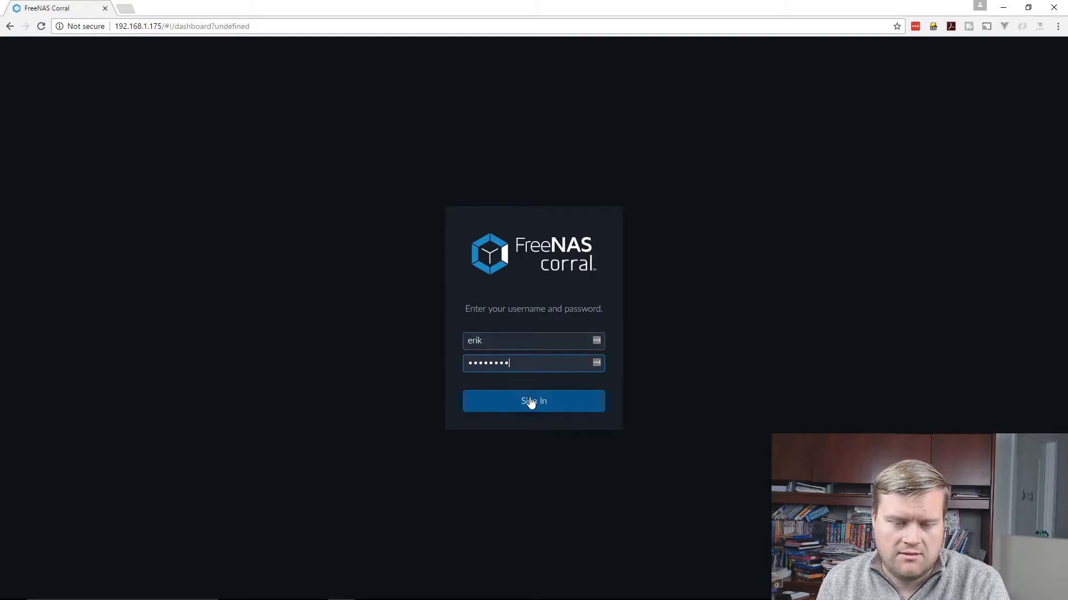
left_click(533, 402)
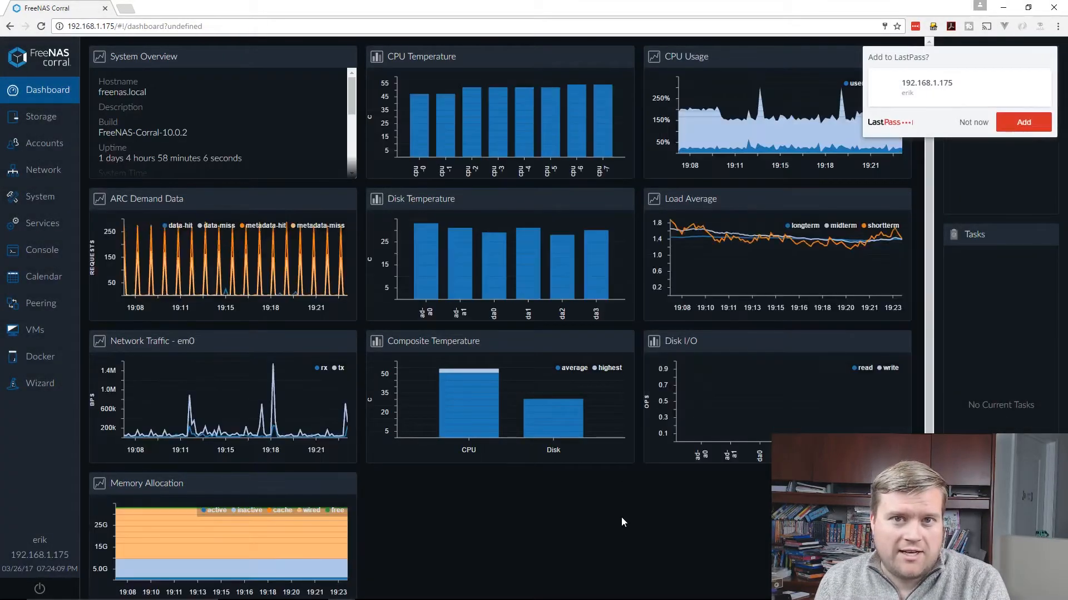
- Decline the LastPass save prompt and scroll through the System Overview panel
left_click(972, 122)
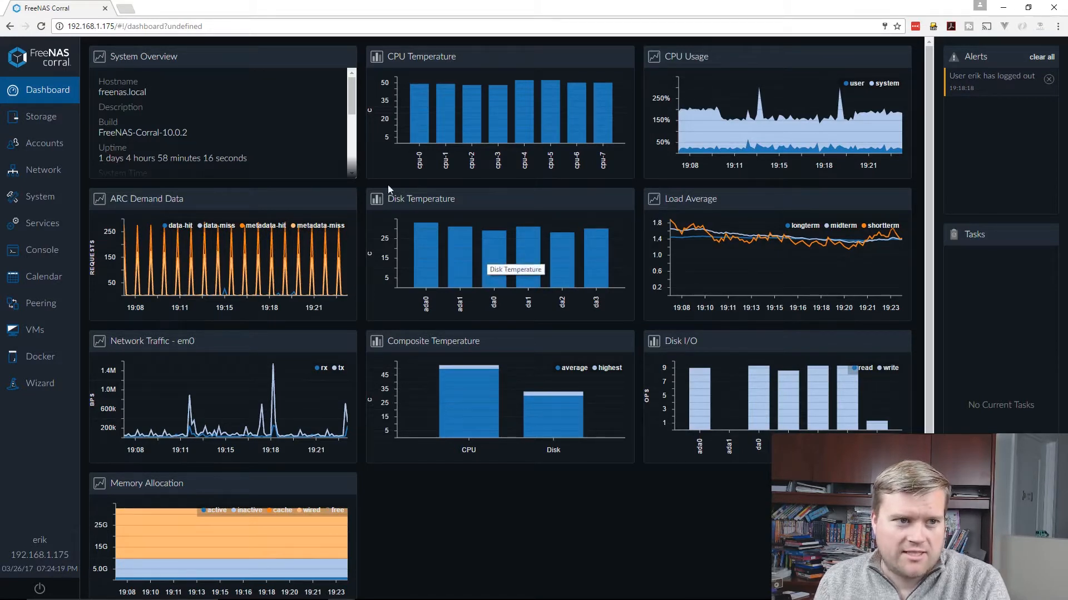
mouse_move(301, 133)
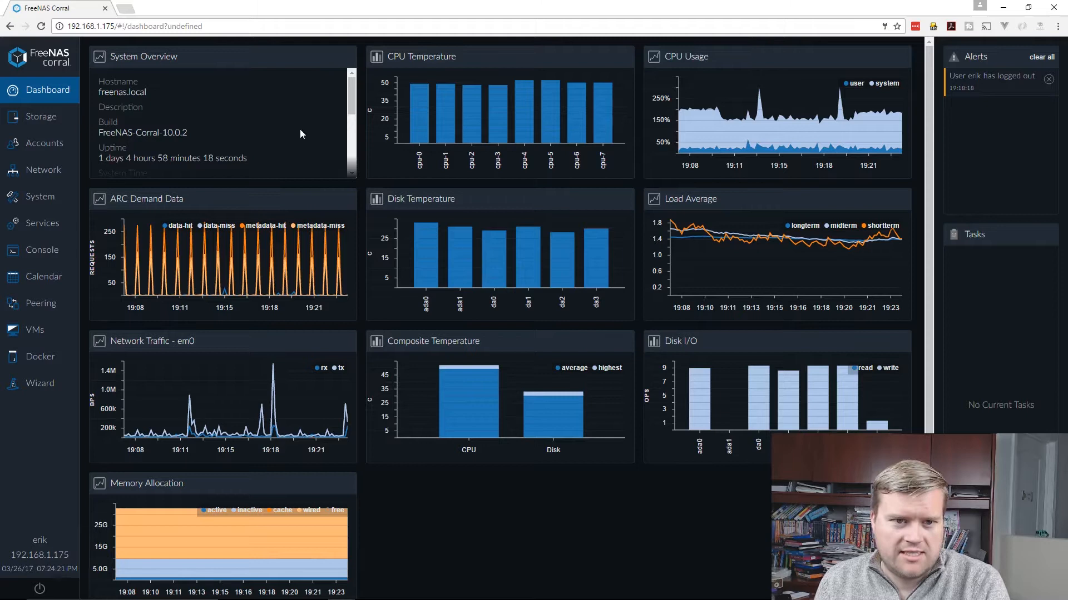
scroll("down", 3)
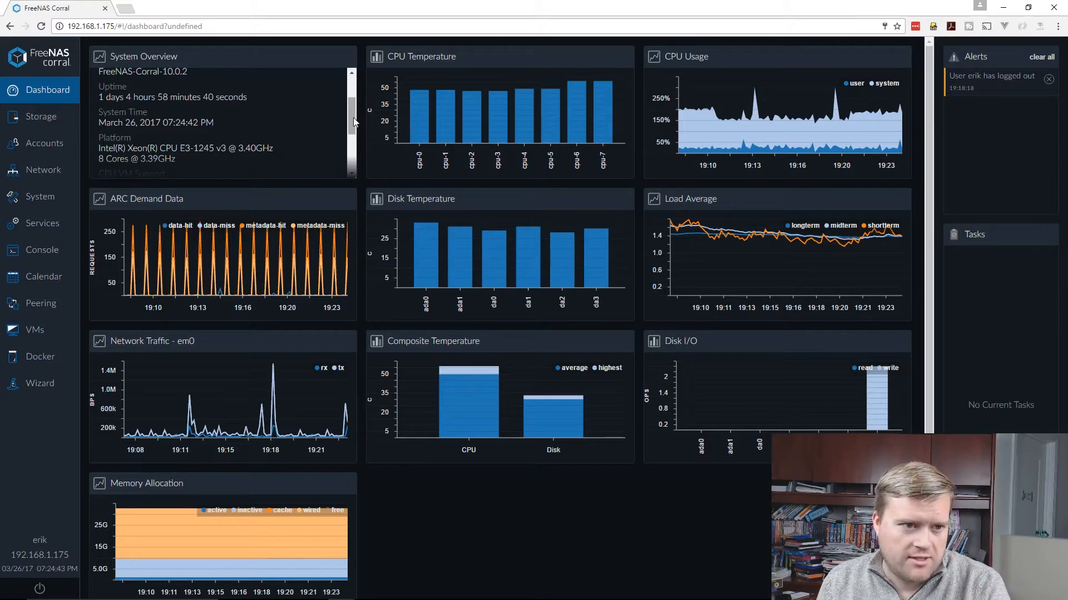
scroll("down", 3)
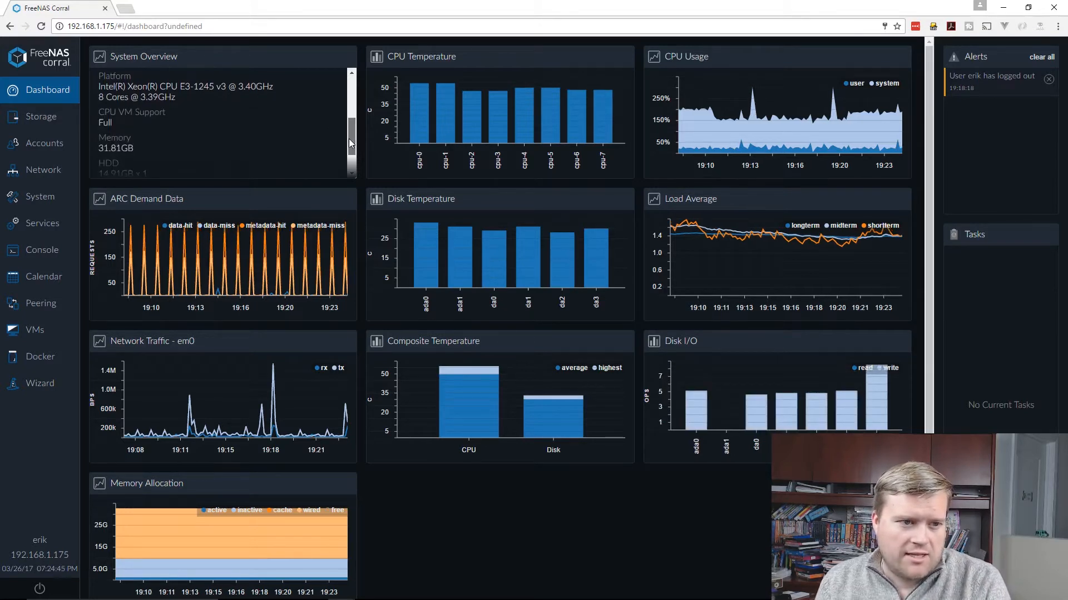
scroll("down", 3)
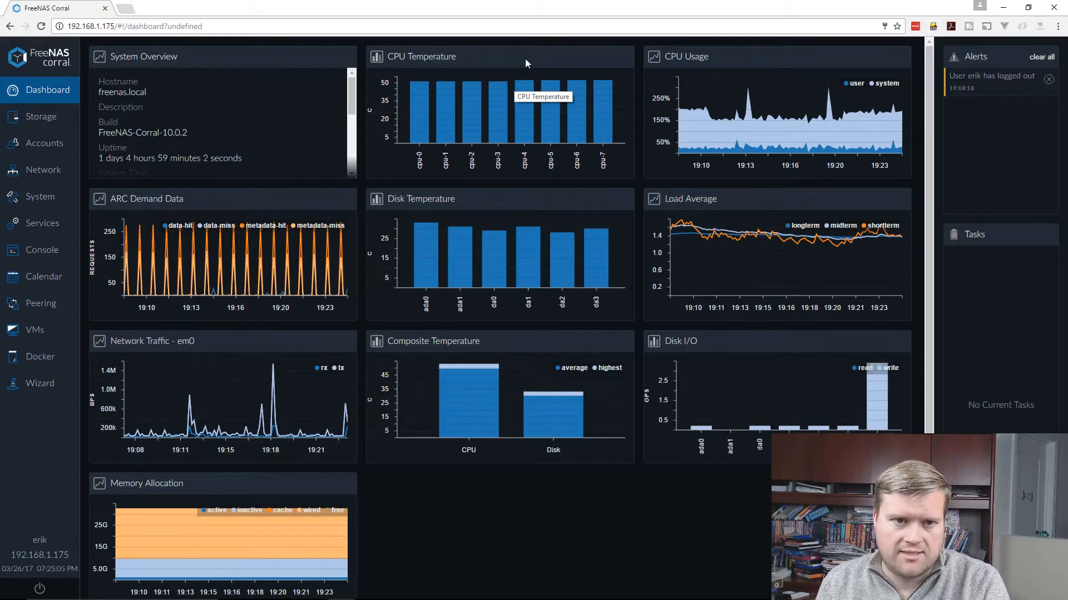
mouse_move(700, 74)
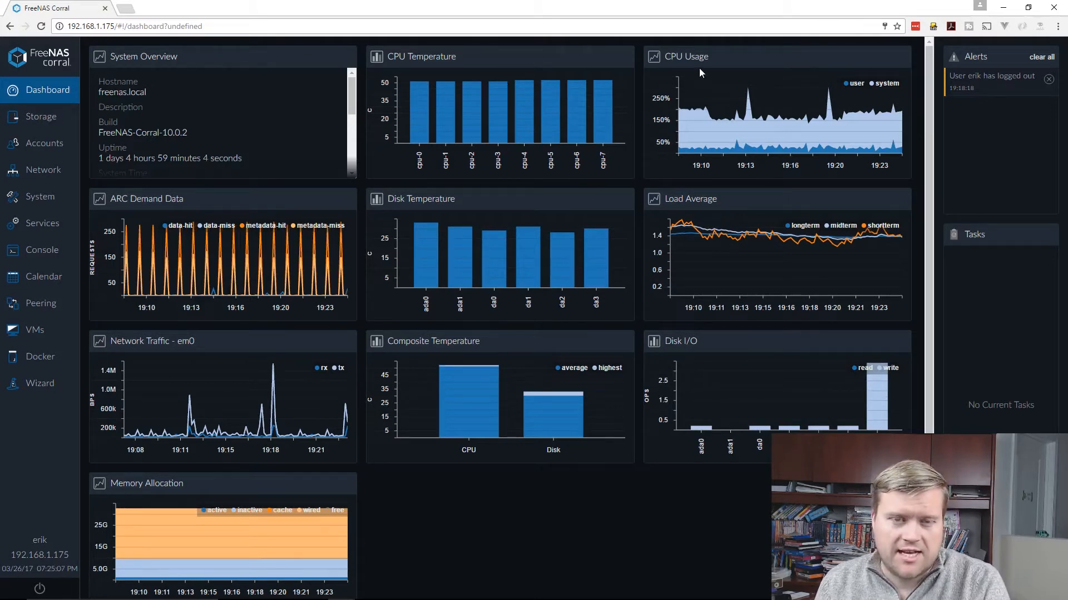
mouse_move(715, 62)
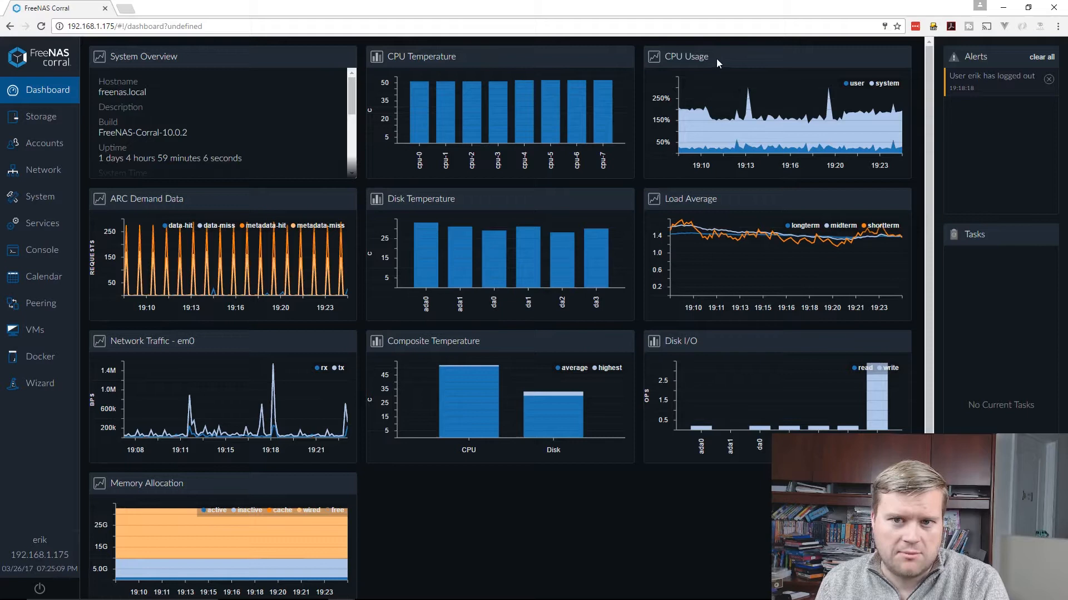
mouse_move(342, 256)
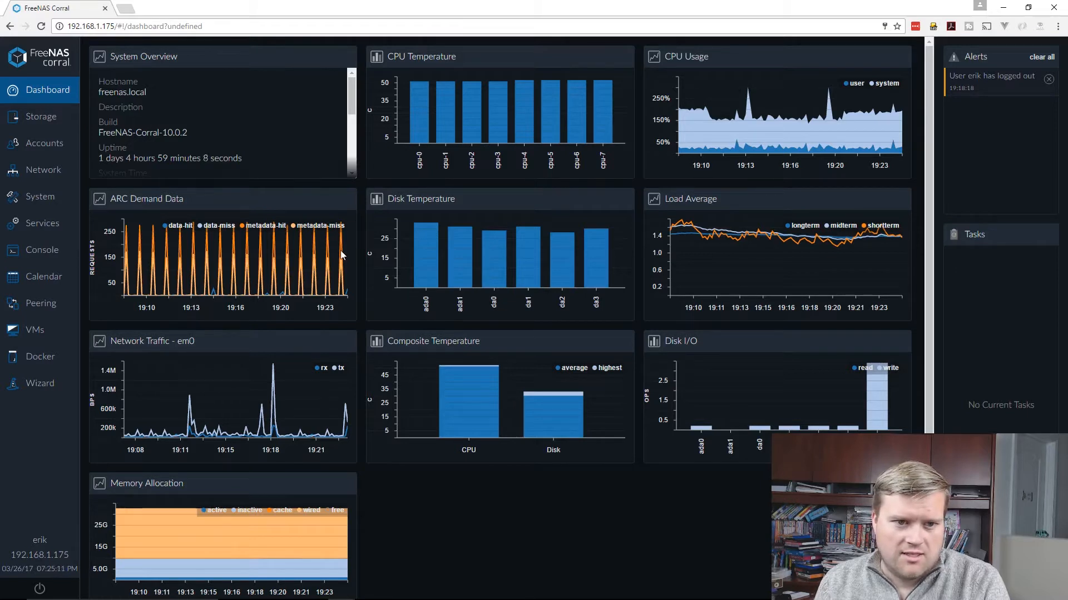
mouse_move(283, 381)
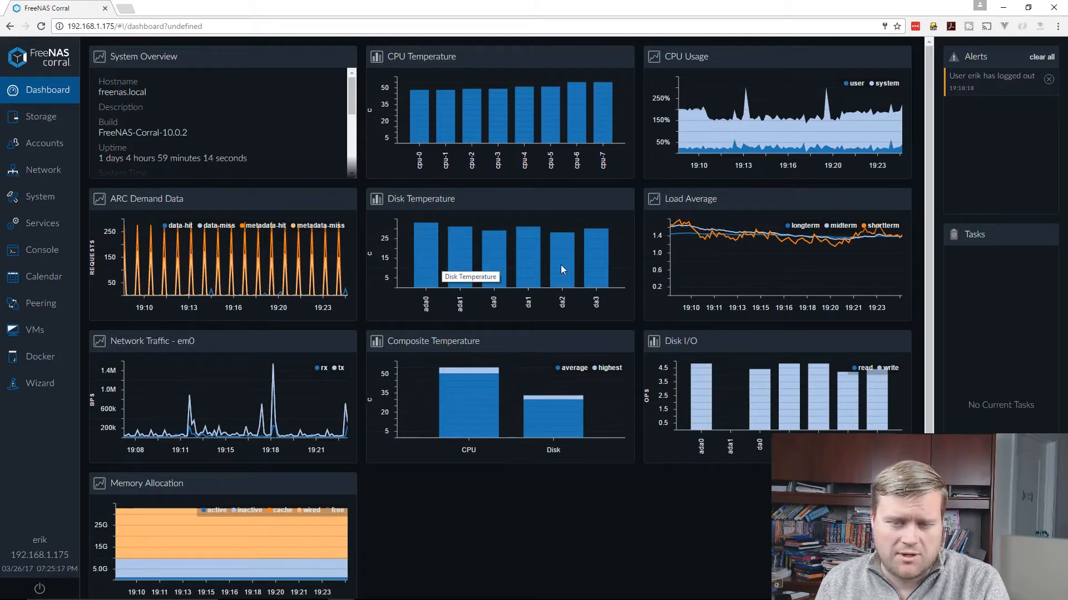
mouse_move(568, 295)
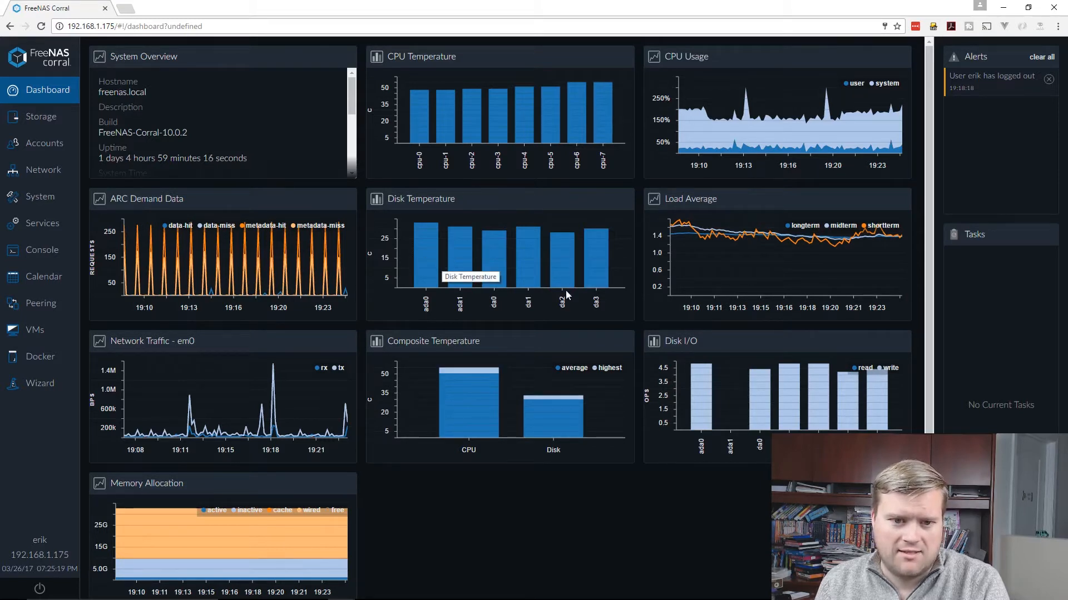
mouse_move(760, 379)
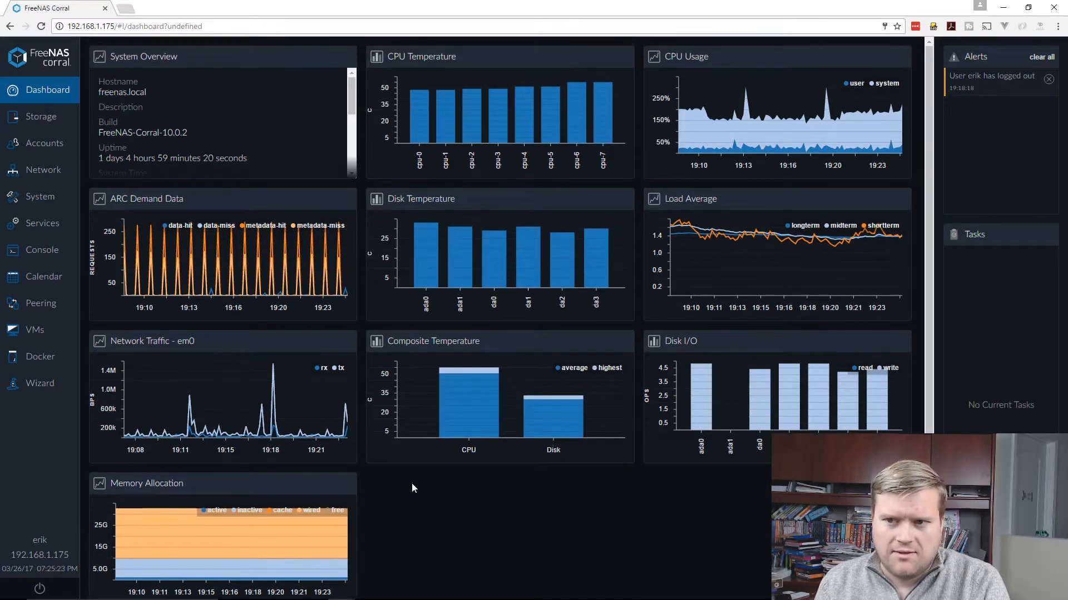
- Show the MyMedia volume's topology with its raidz2 vdev and unused hard drive
left_click(40, 116)
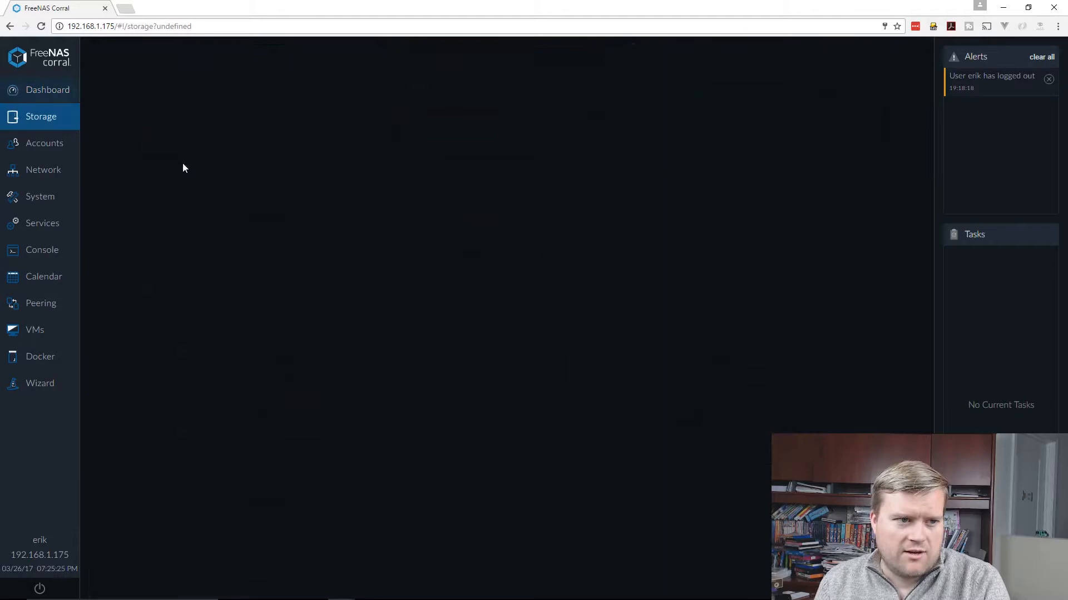
left_click(40, 115)
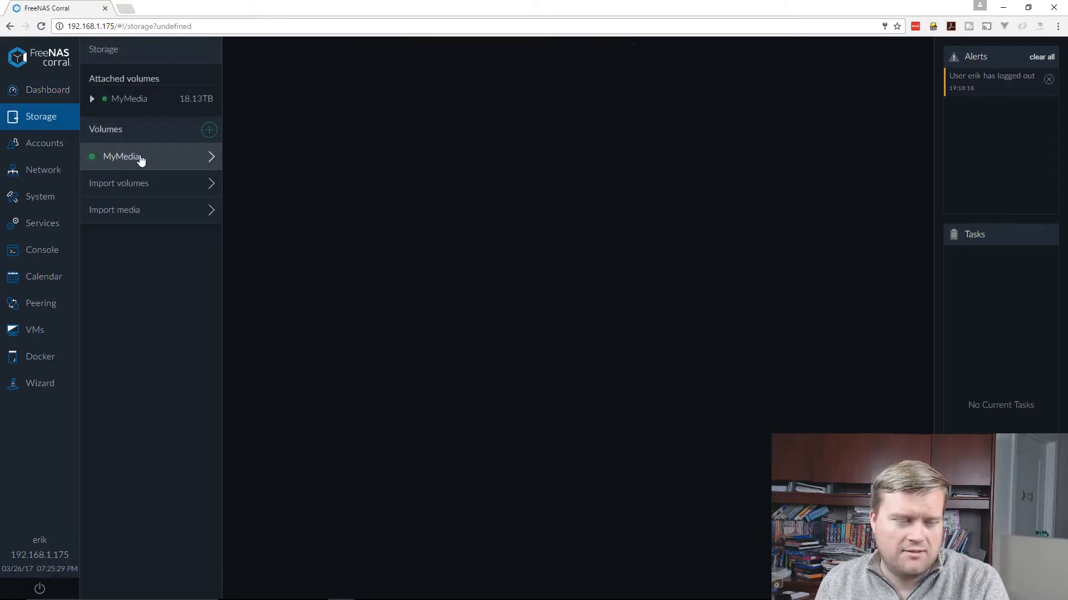
left_click(121, 157)
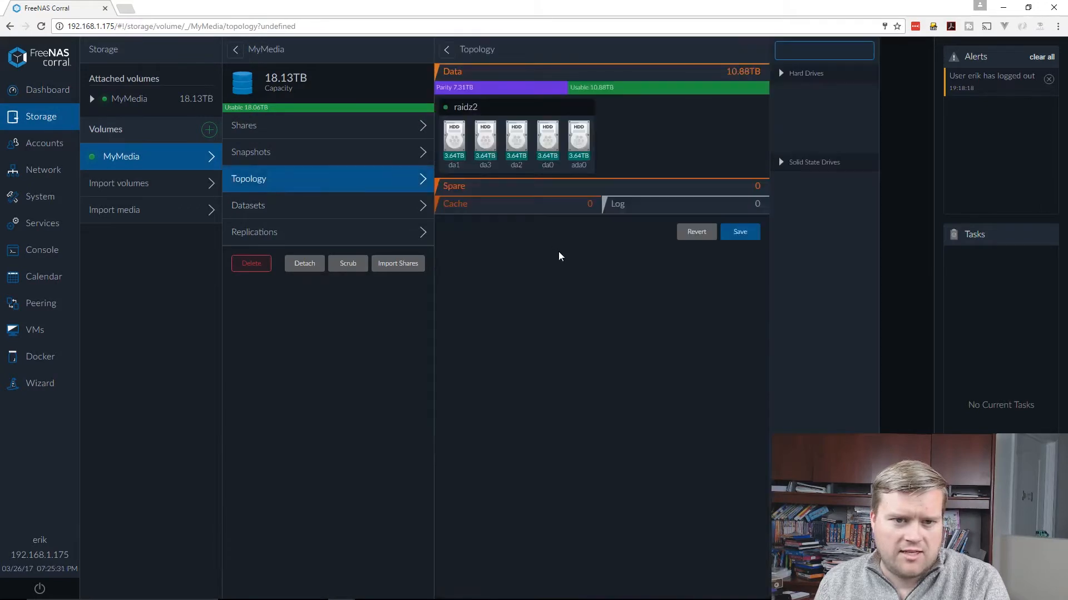
left_click(781, 73)
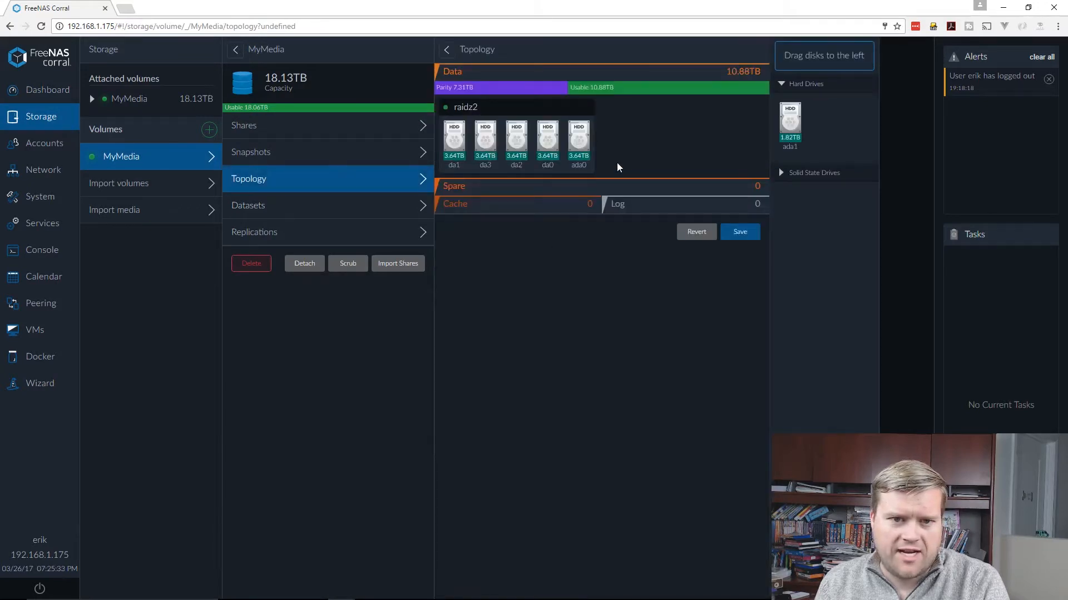
mouse_move(578, 313)
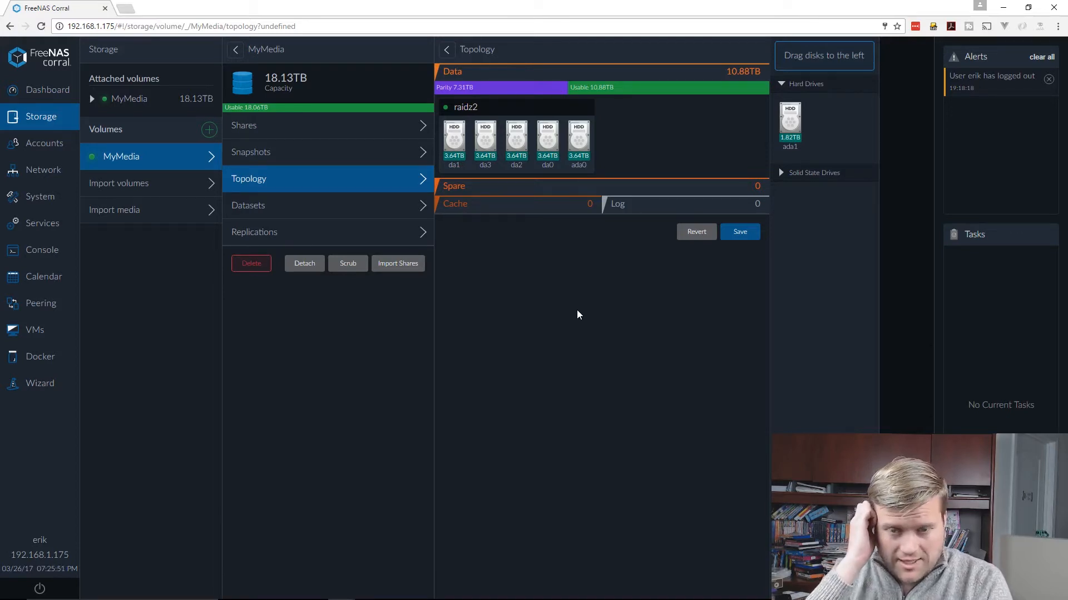
mouse_move(614, 101)
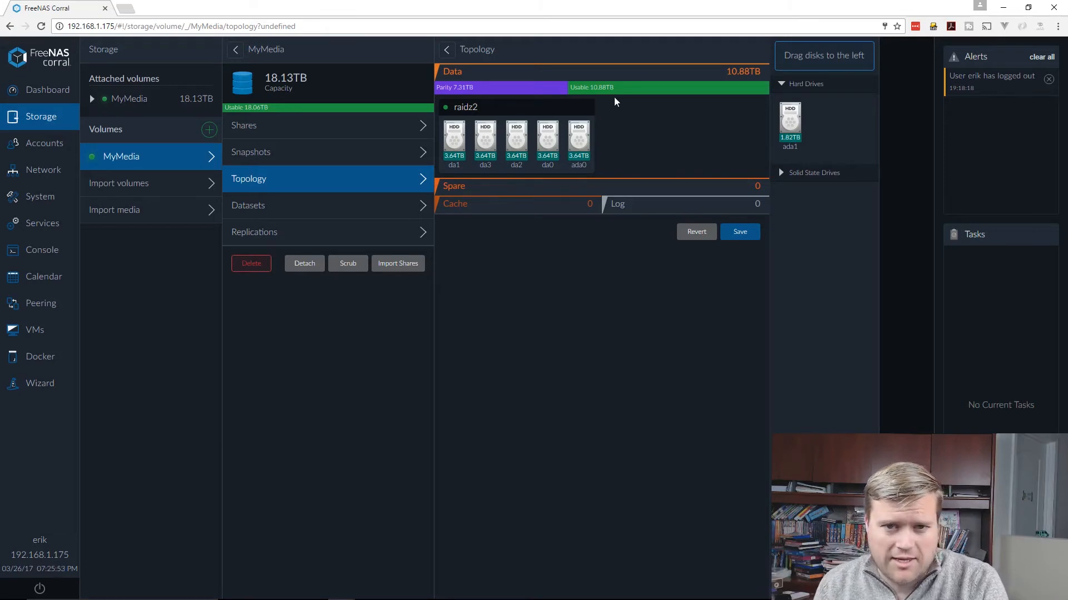
mouse_move(637, 127)
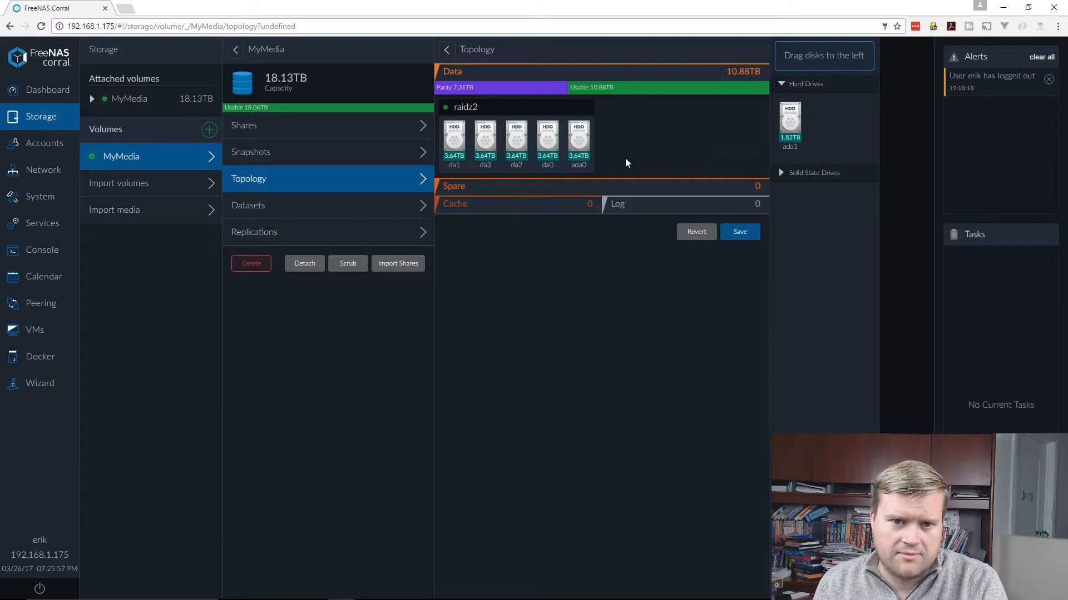
mouse_move(590, 286)
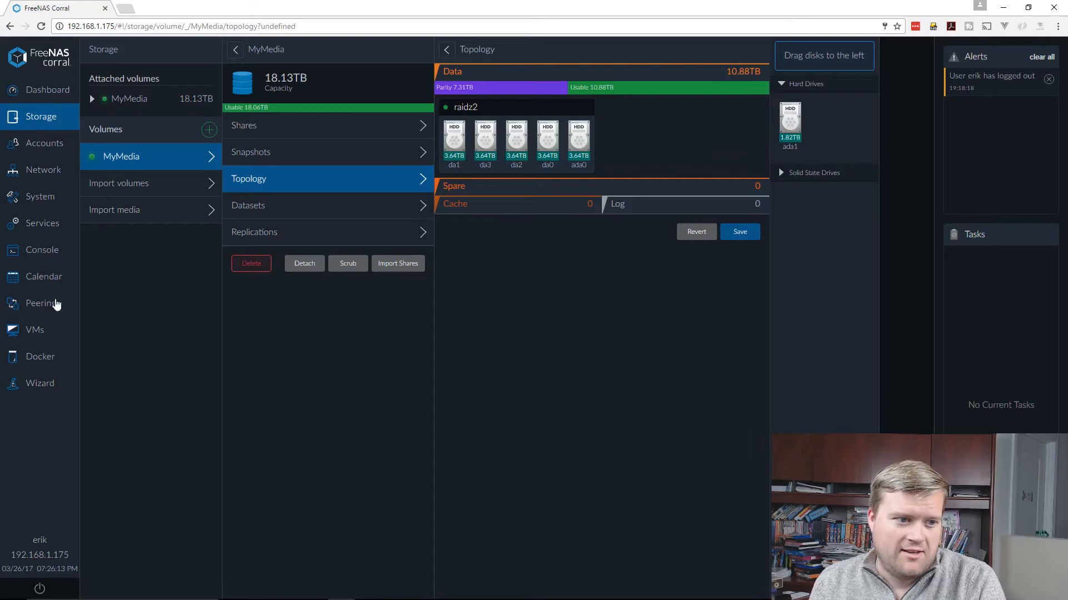
- Start a new VM named 'asdfa' and look at the template list
left_click(35, 329)
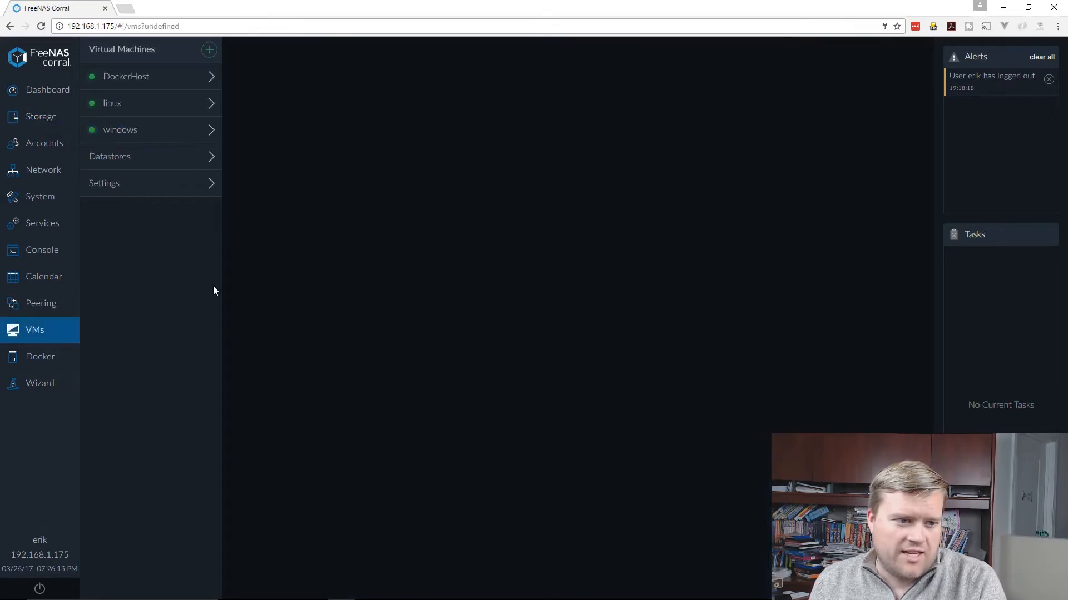
mouse_move(340, 174)
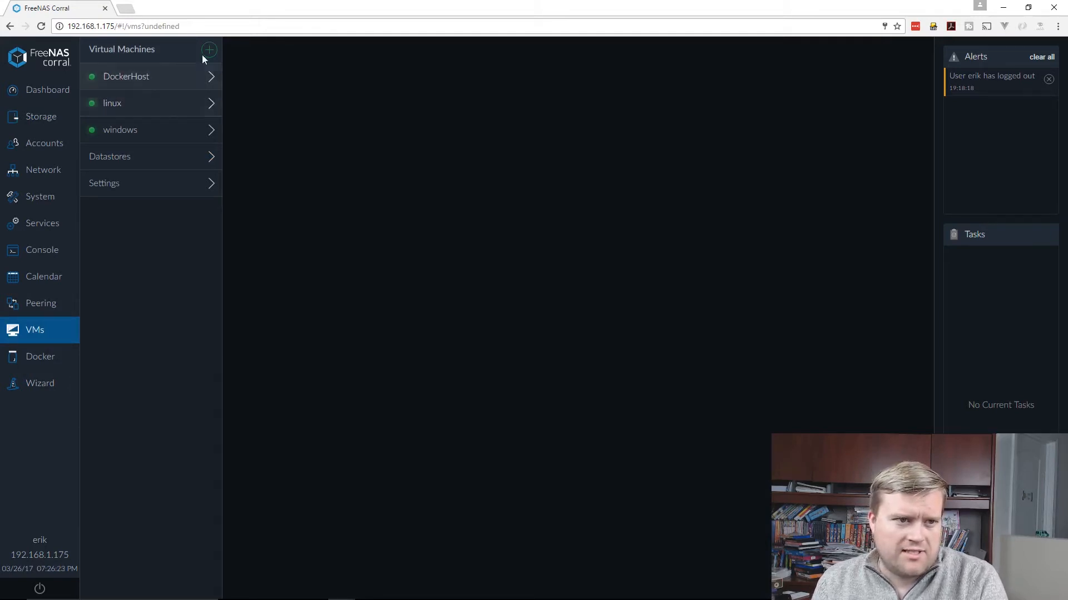
left_click(209, 50)
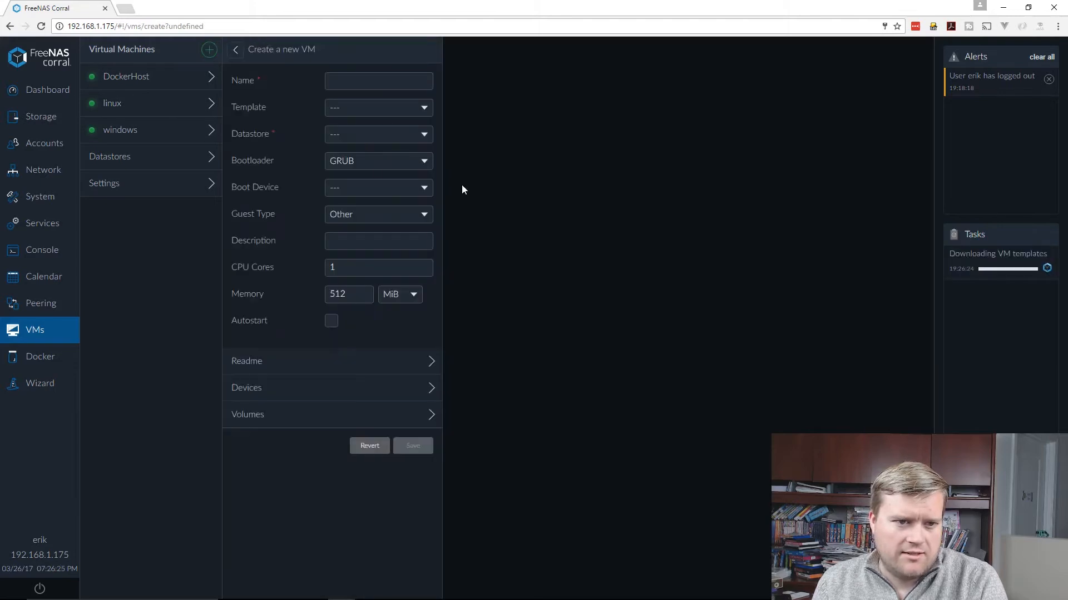
type("asdfa")
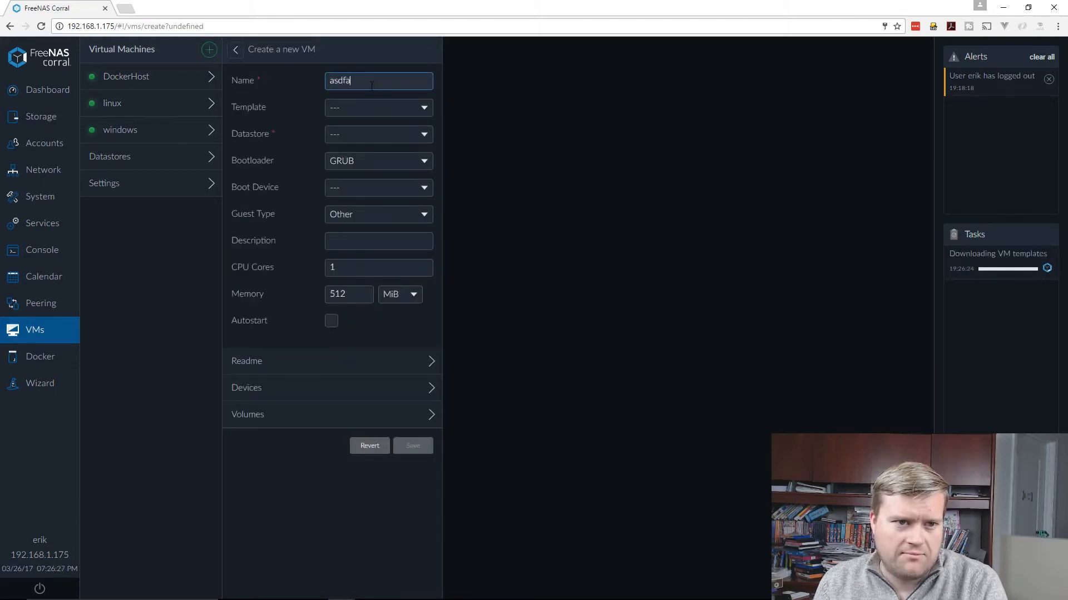
left_click(378, 107)
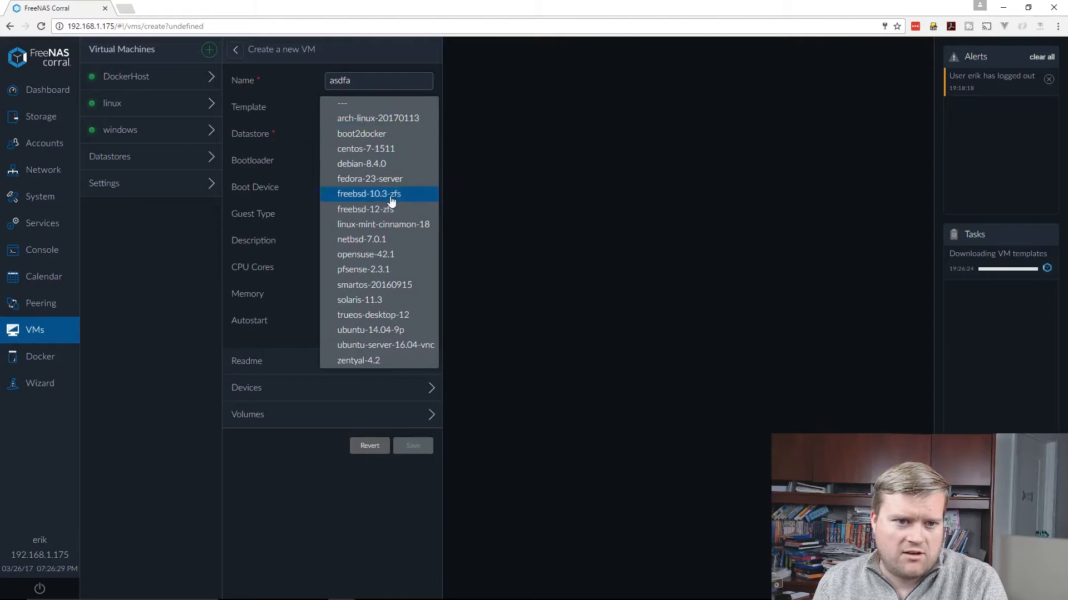
mouse_move(378, 209)
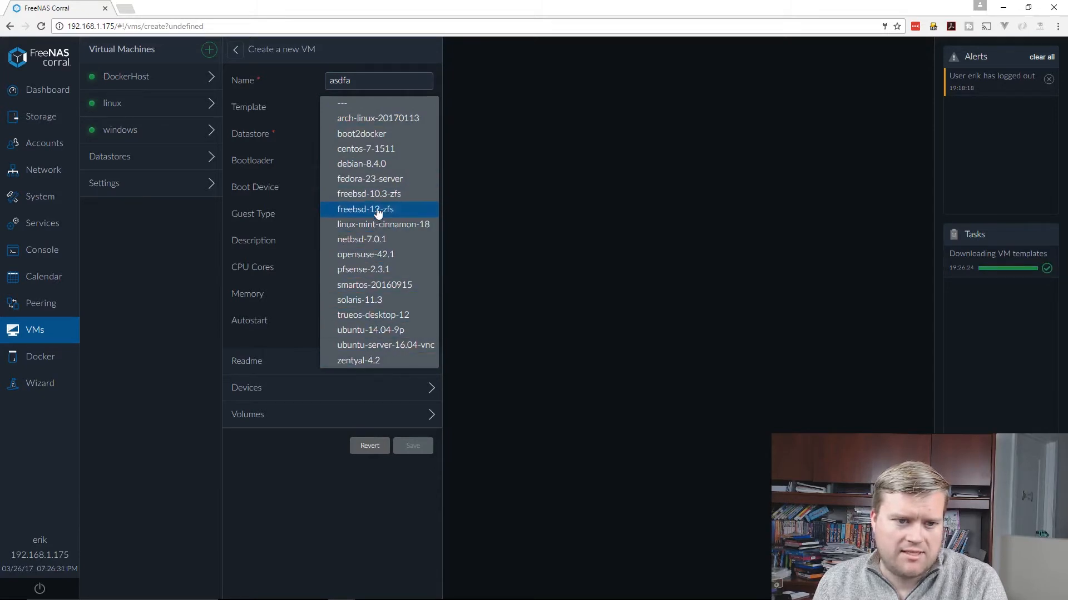
mouse_move(383, 224)
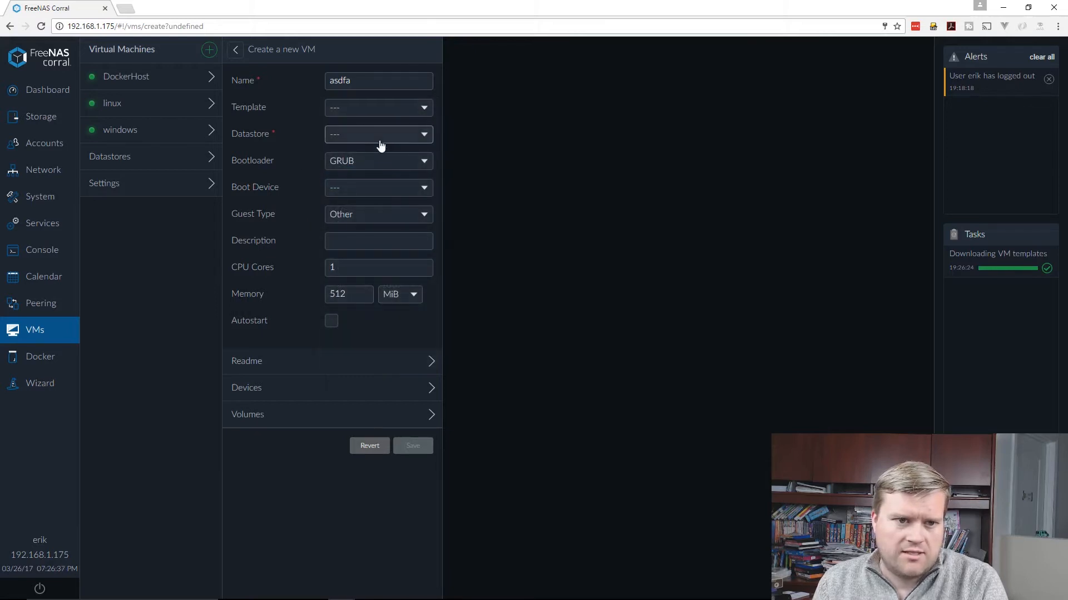
- Choose BHYVELOAD as the new VM's bootloader
left_click(378, 160)
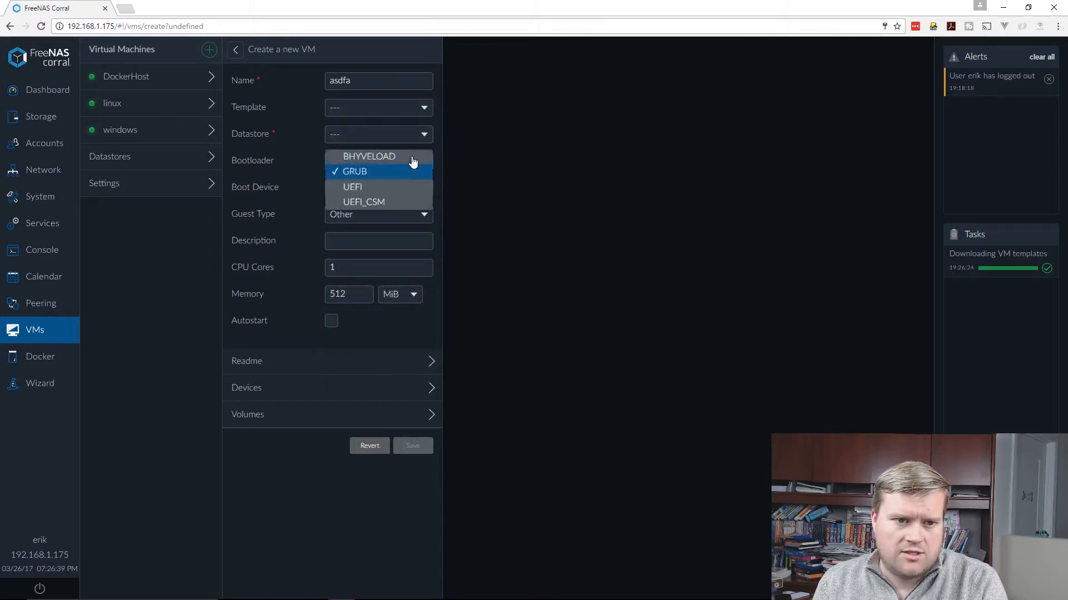
left_click(369, 155)
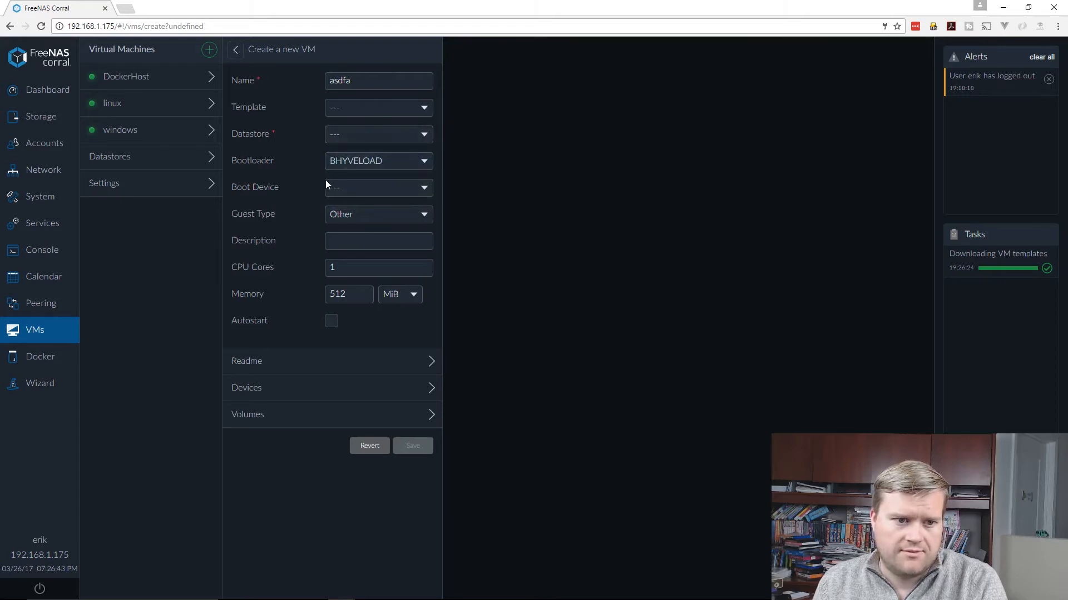
mouse_move(337, 166)
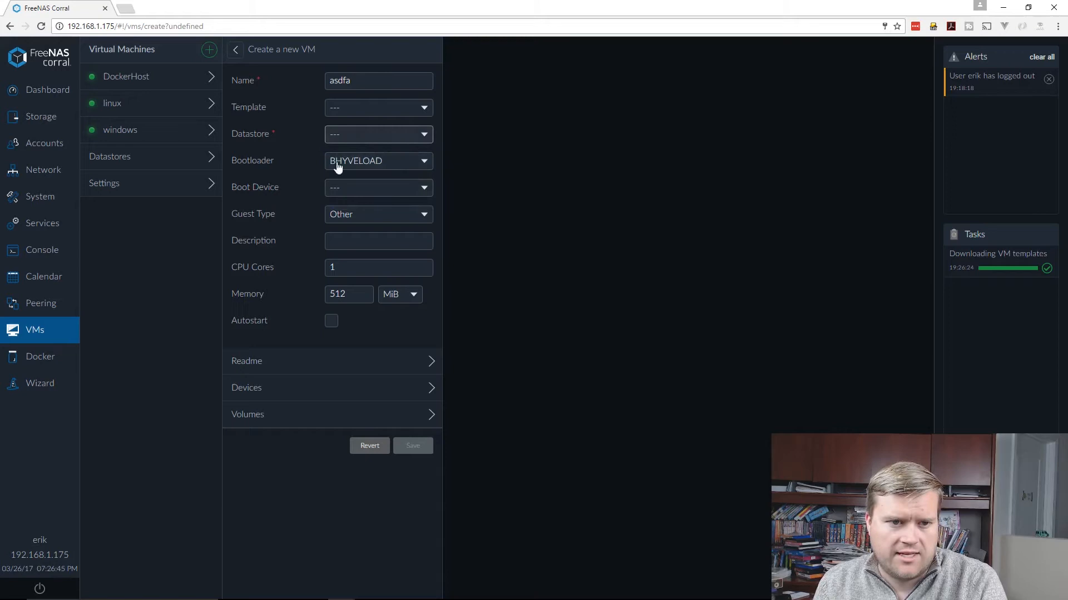
left_click(378, 134)
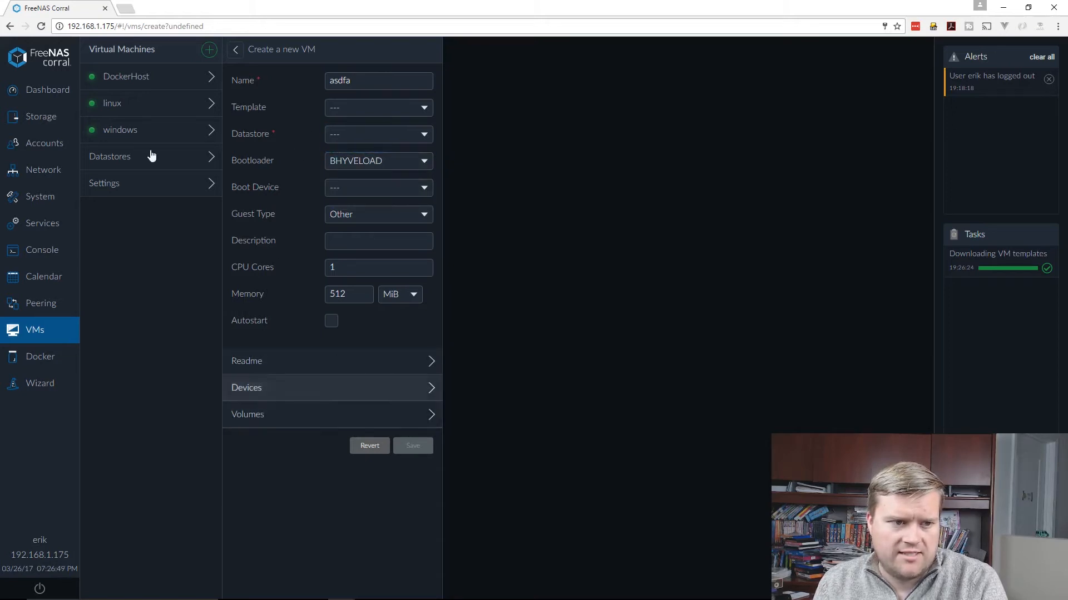
- View the linux VM's devices (os, nic), briefly showing the New CDROM Device form
left_click(113, 102)
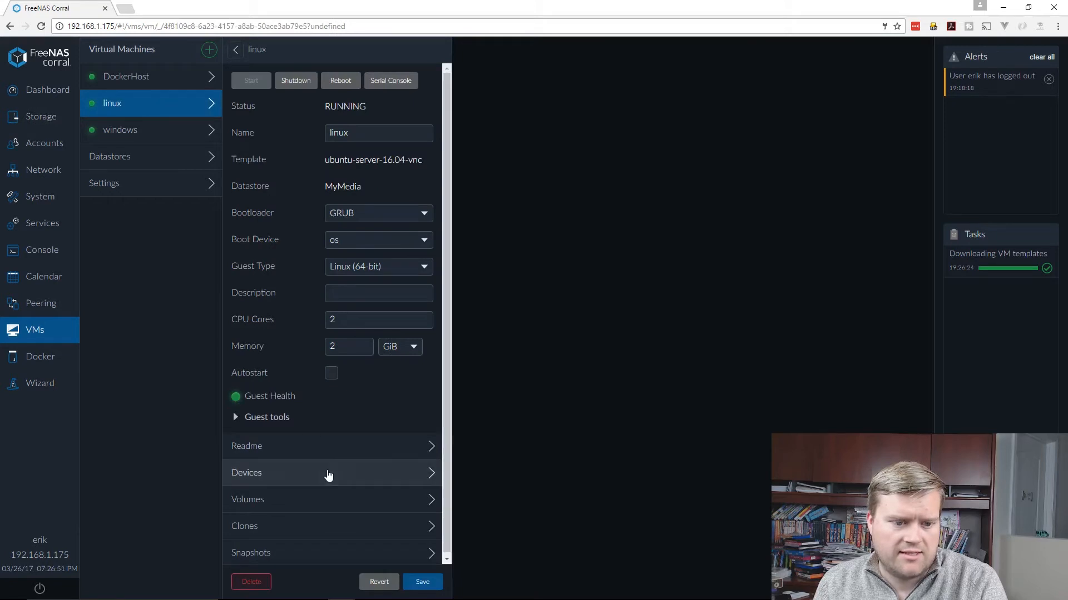
left_click(331, 473)
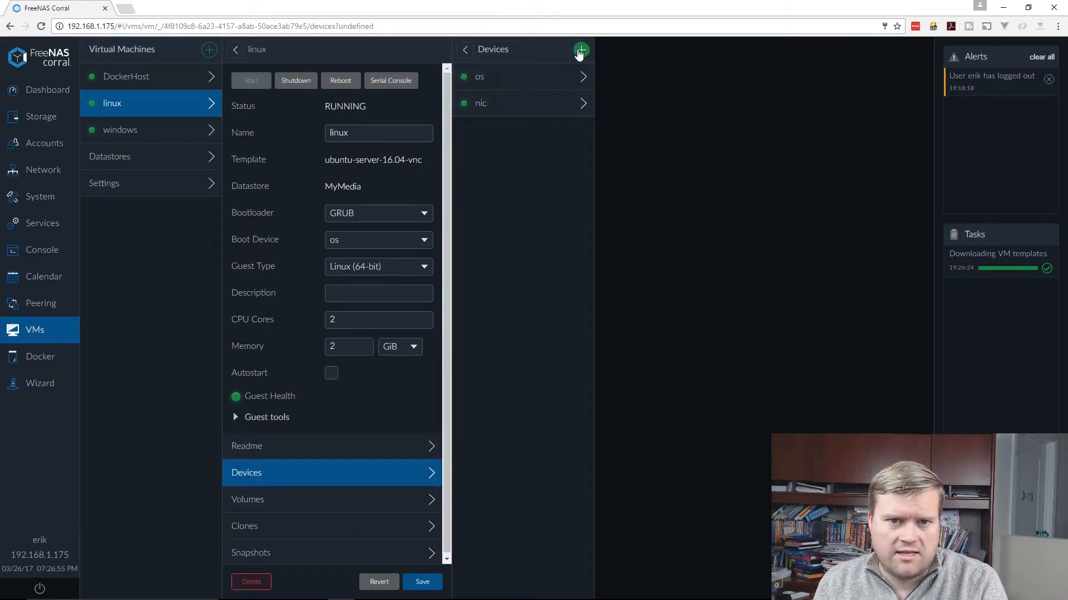
left_click(581, 49)
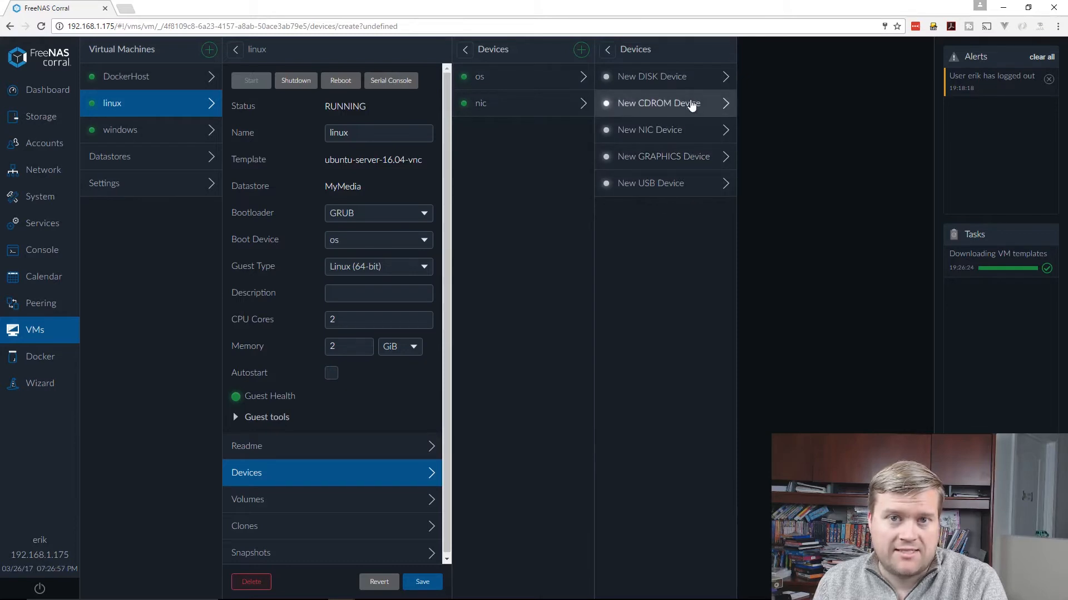
left_click(656, 102)
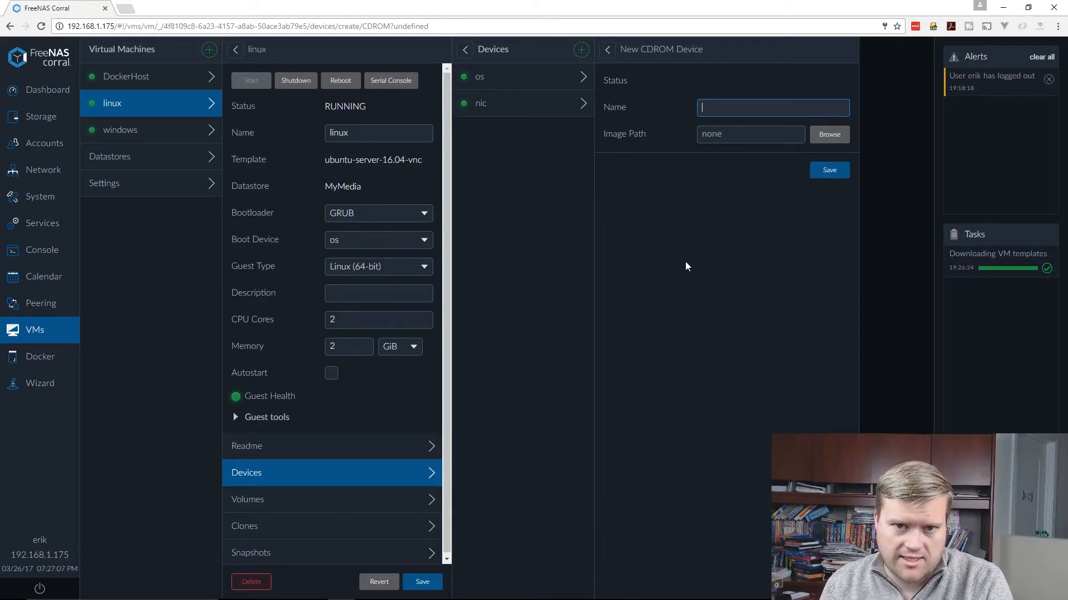
left_click(607, 49)
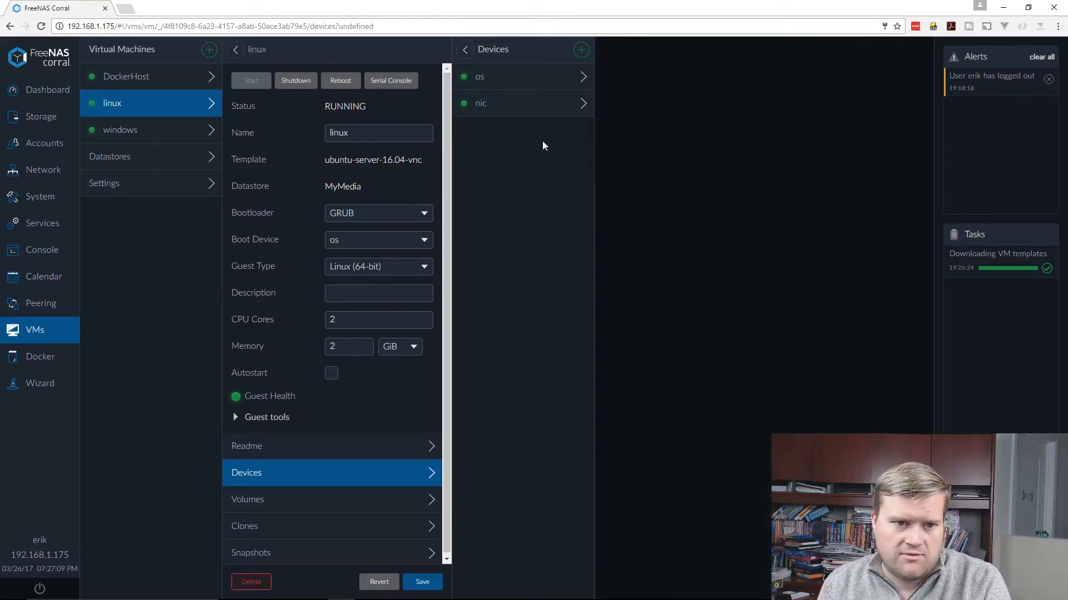
mouse_move(277, 128)
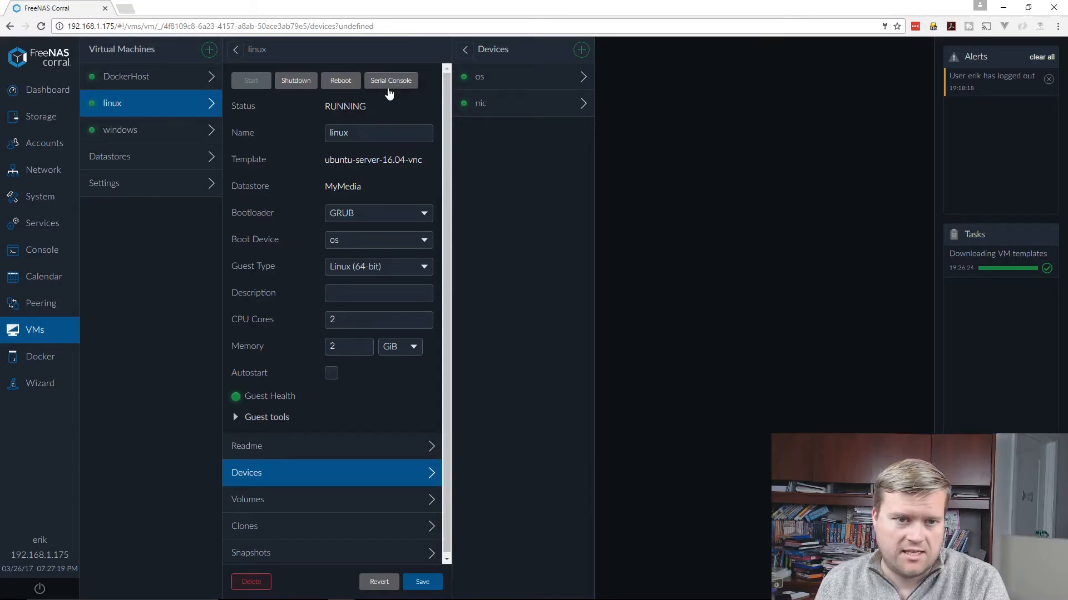
- Log in as 'erik' on the linux VM's serial console, run ls, and return to Corral
left_click(391, 80)
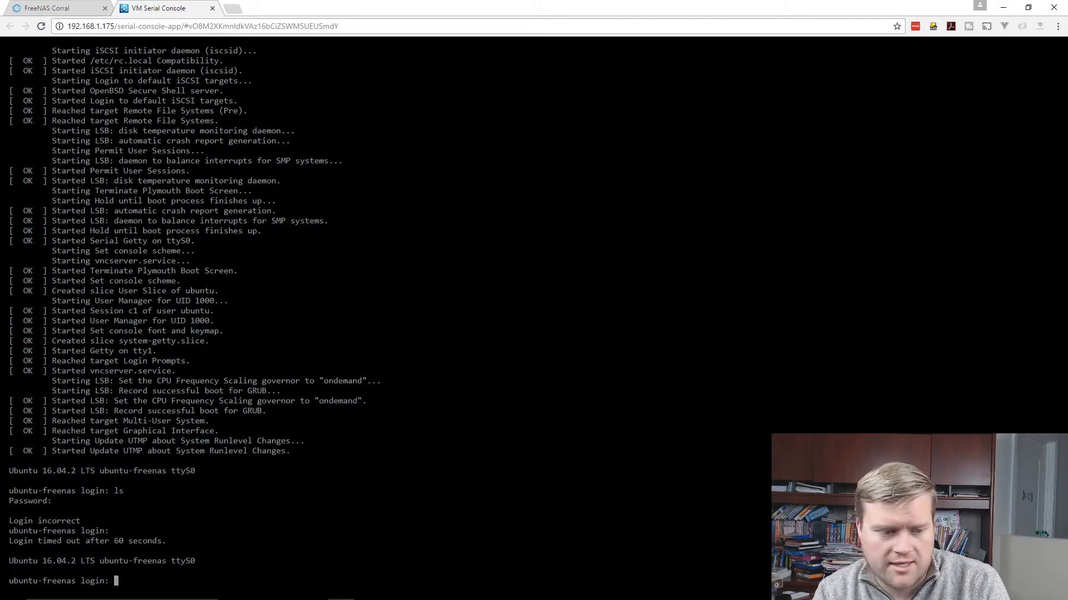
type("erik")
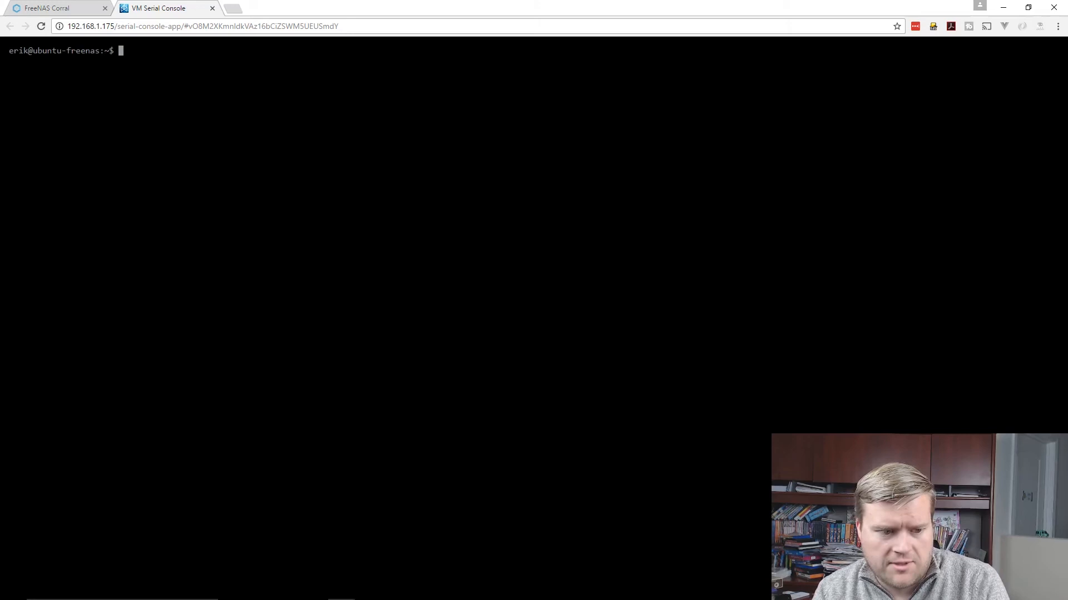
type("ls")
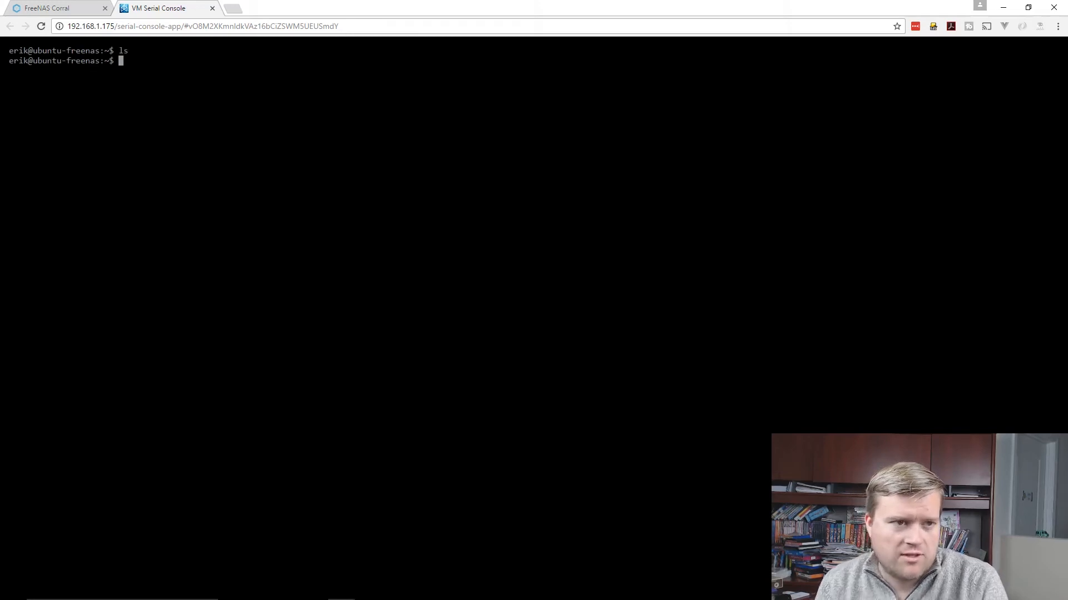
left_click(55, 8)
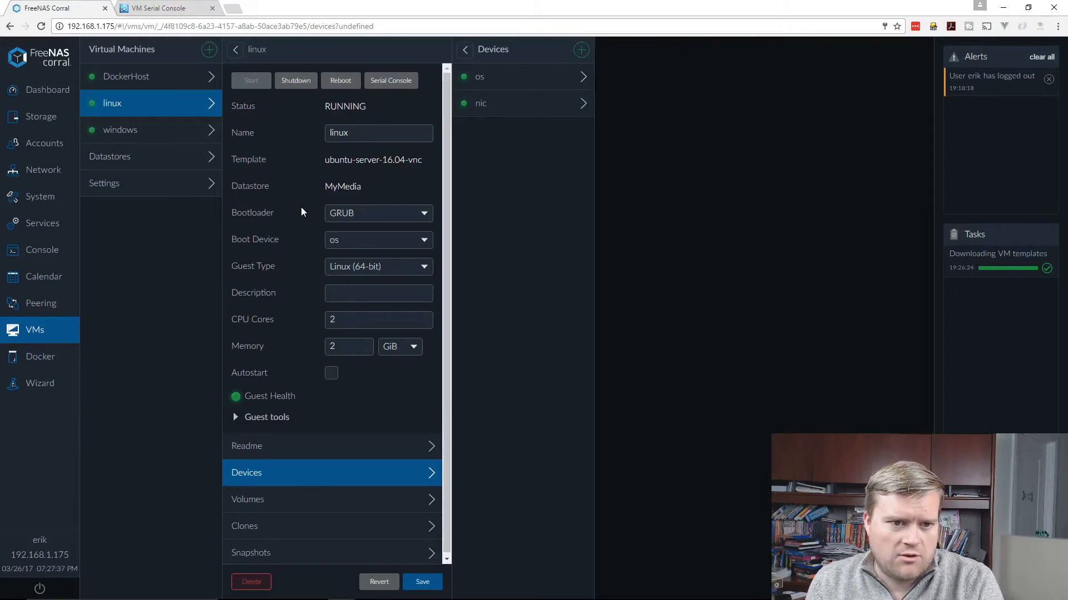
mouse_move(607, 360)
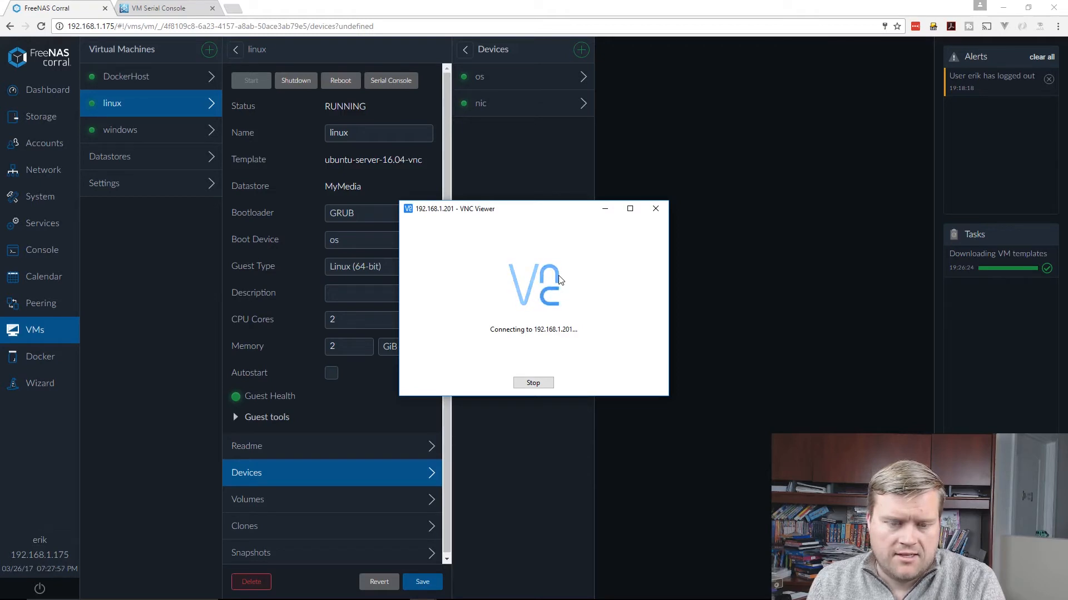
mouse_move(547, 308)
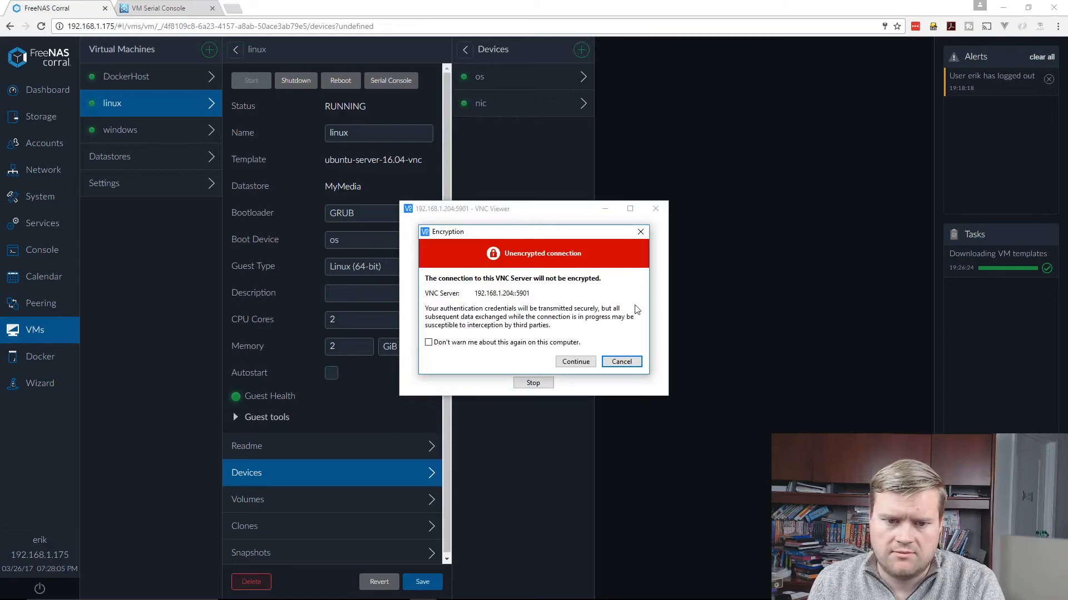
- Continue past the encryption warning and authenticate to the Ubuntu VM's desktop
left_click(575, 361)
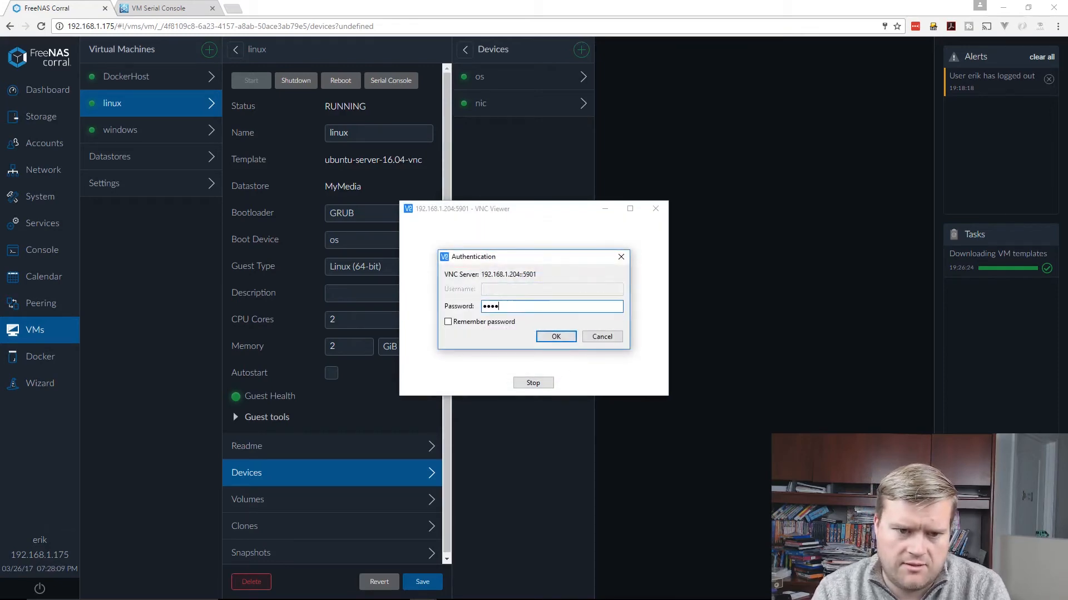
left_click(556, 335)
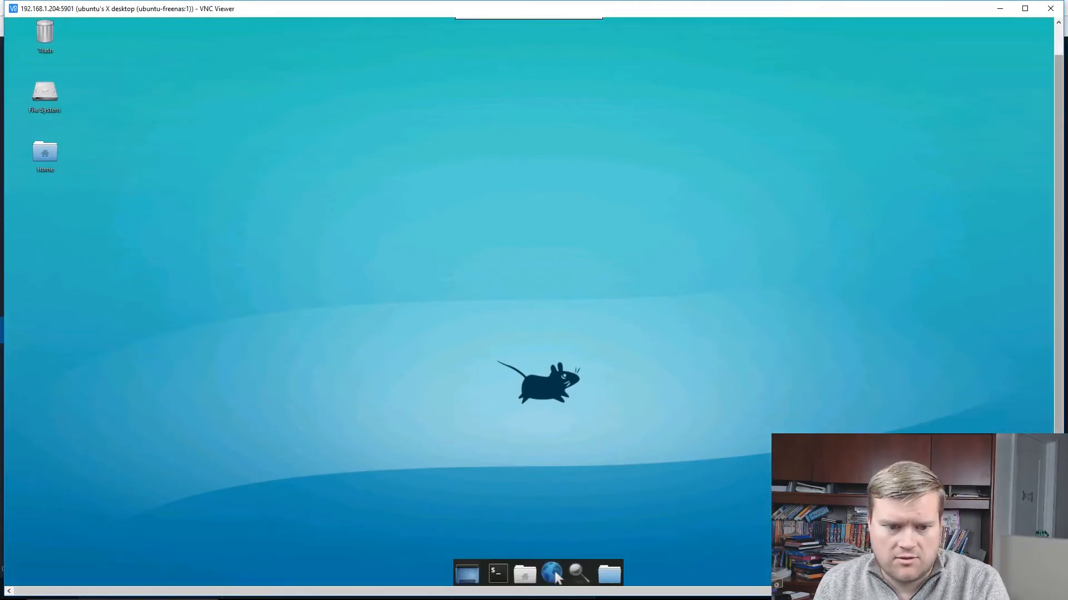
- Run ls in a terminal on the Ubuntu desktop to list the root folders
left_click(496, 573)
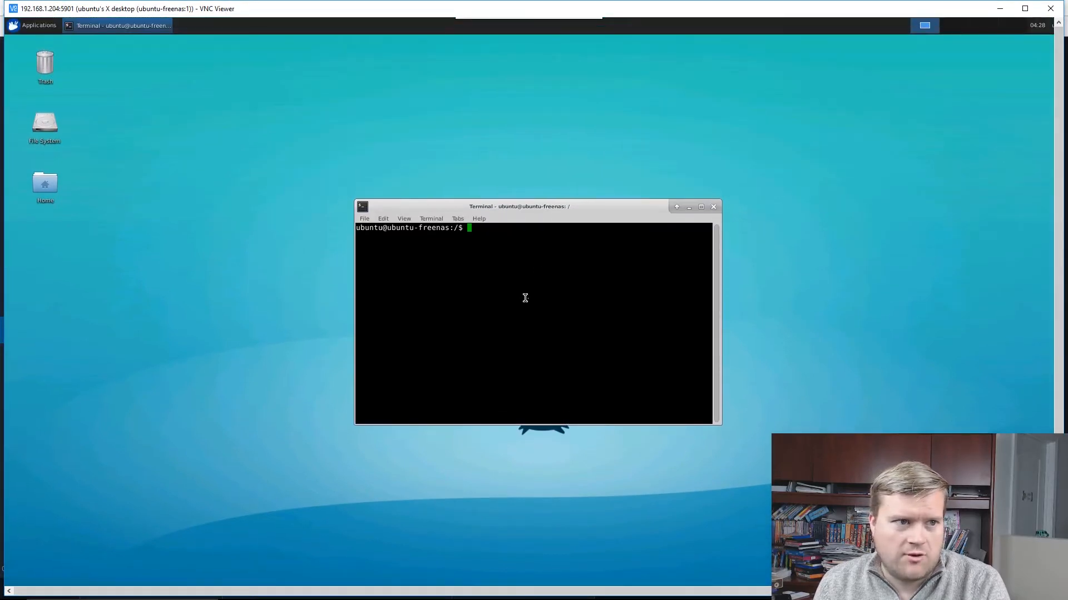
type("ls")
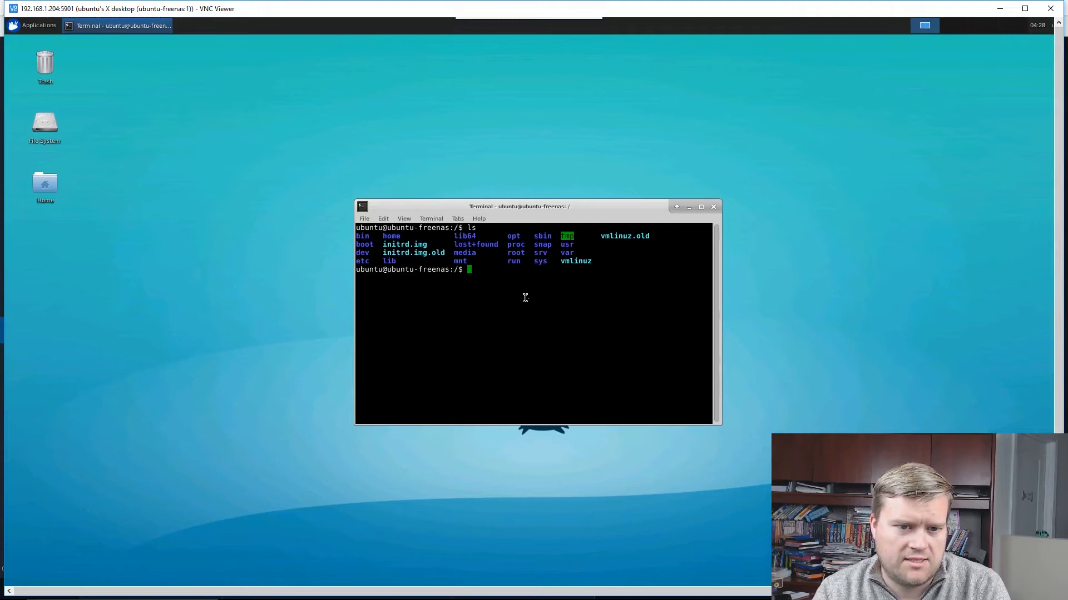
type("cle")
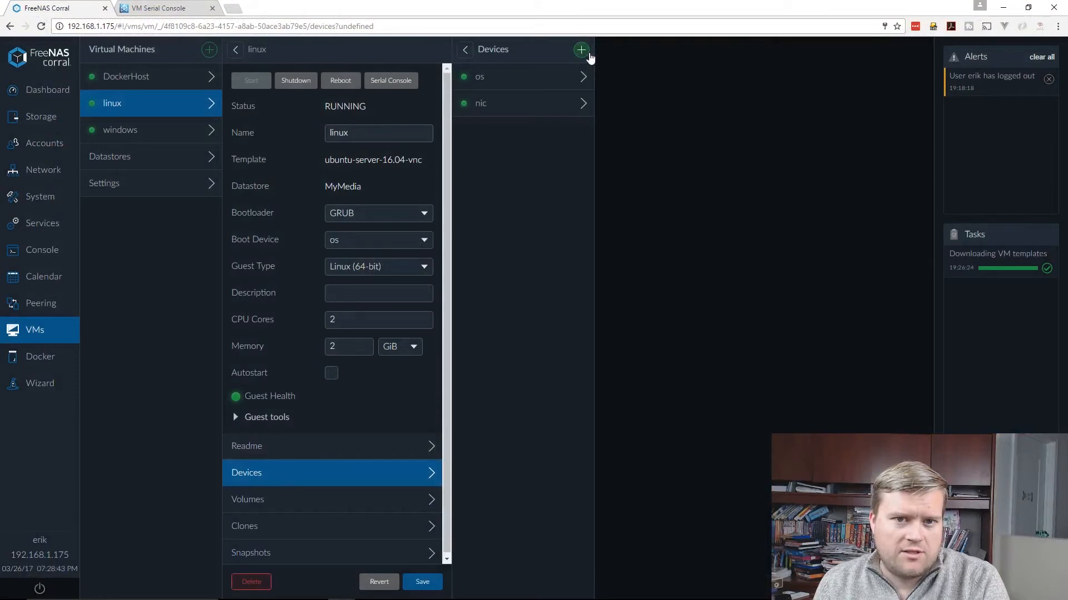
- Bring up a New GRAPHICS Device form for the linux VM at 1024x768
left_click(581, 51)
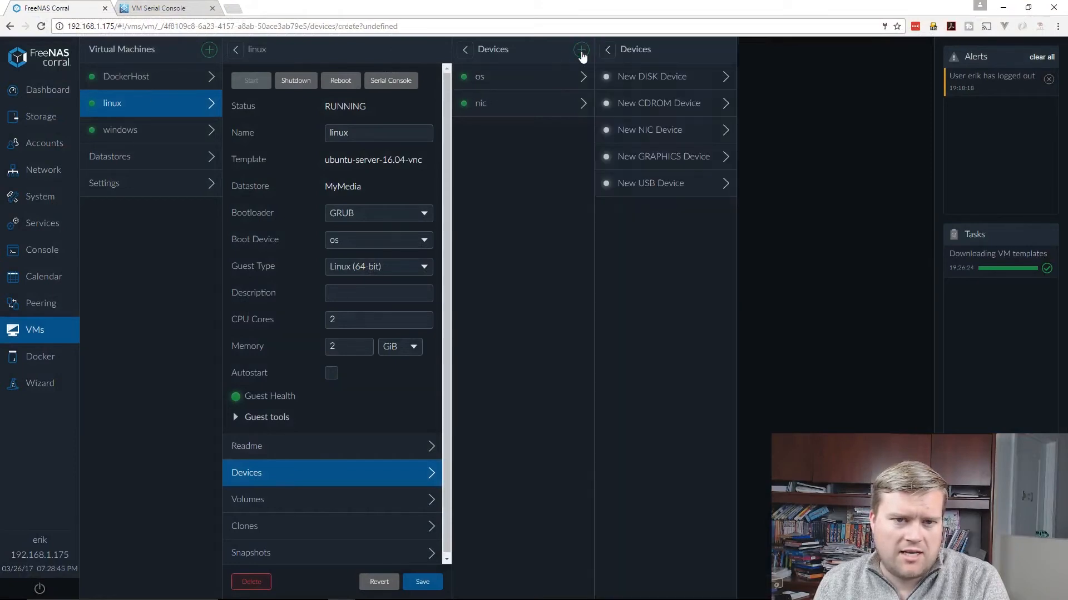
left_click(665, 156)
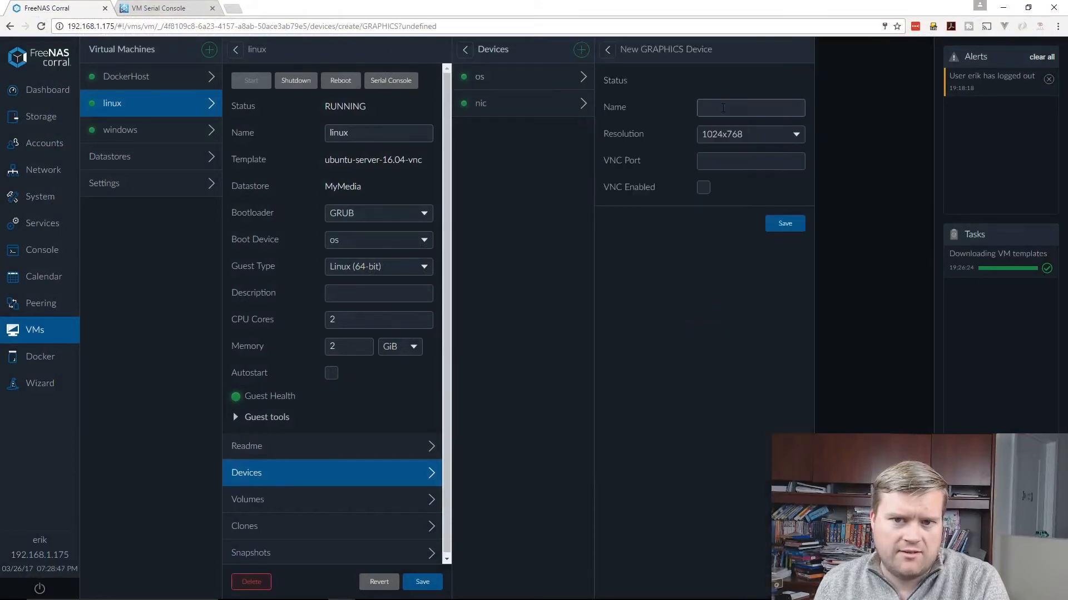
left_click(749, 108)
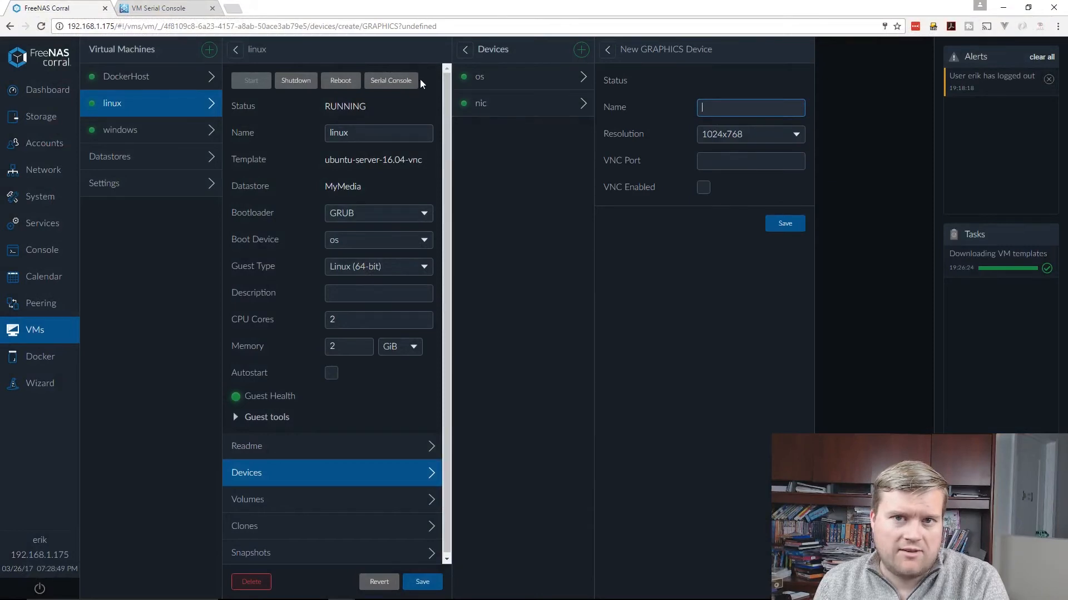
mouse_move(784, 223)
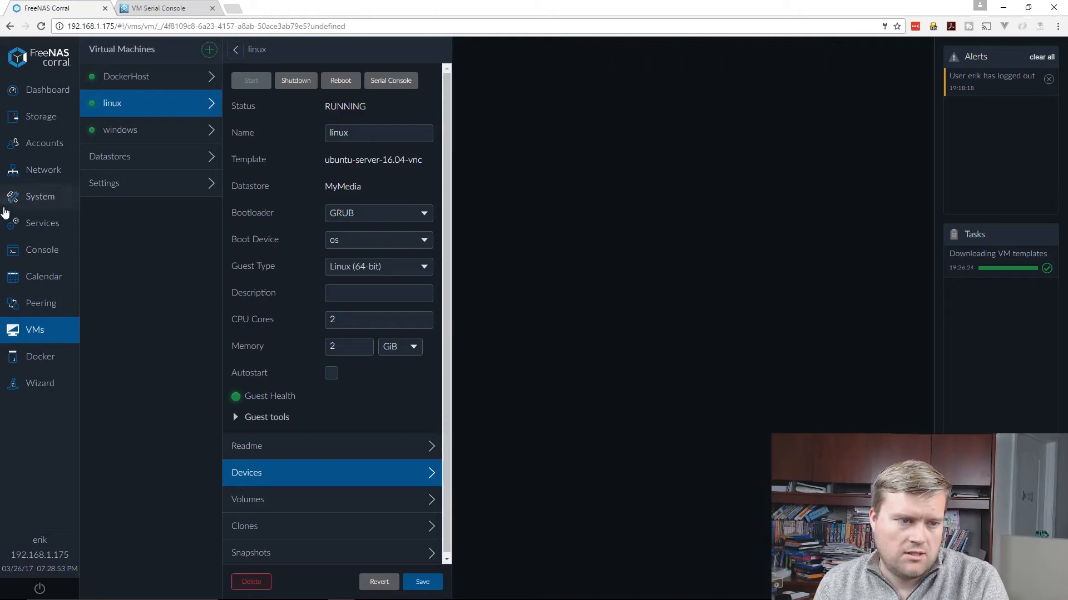
- Show the windows VM's graphics device: 1920x1080, VNC port 9001, VNC enabled
left_click(119, 129)
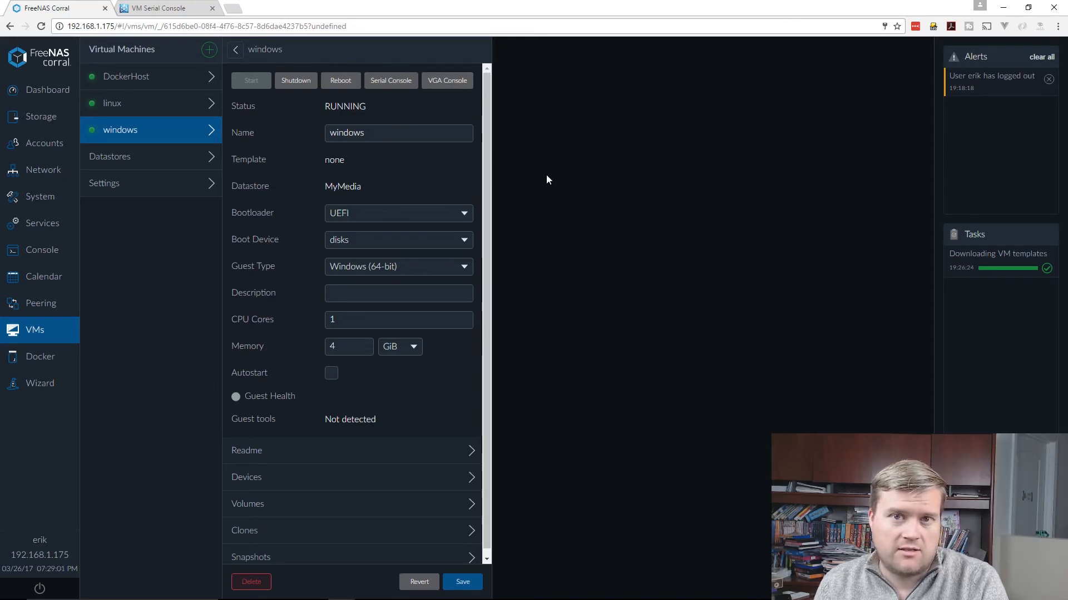
mouse_move(377, 477)
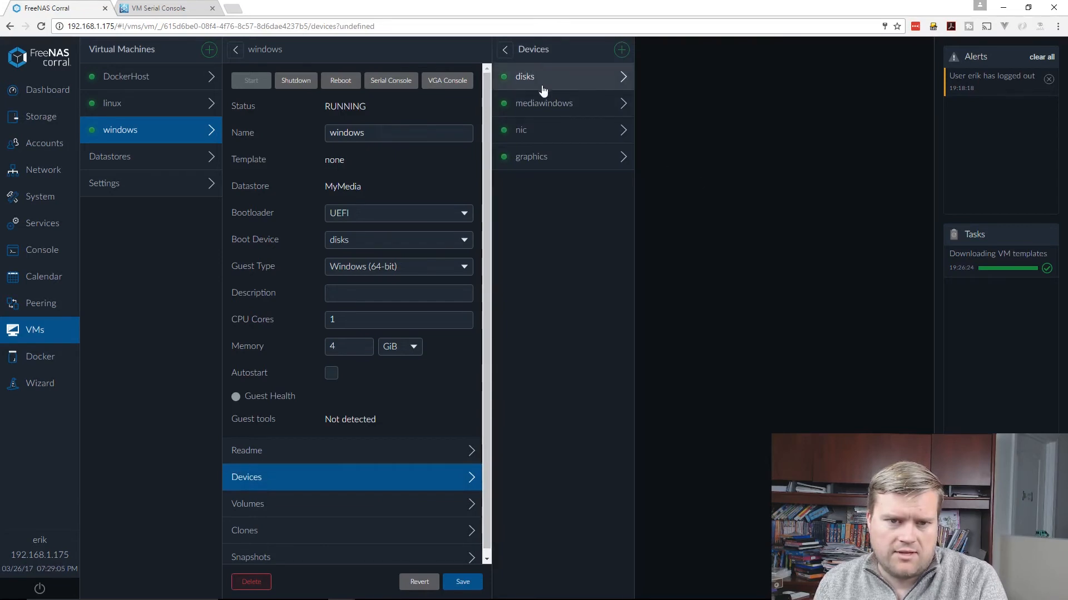
left_click(531, 155)
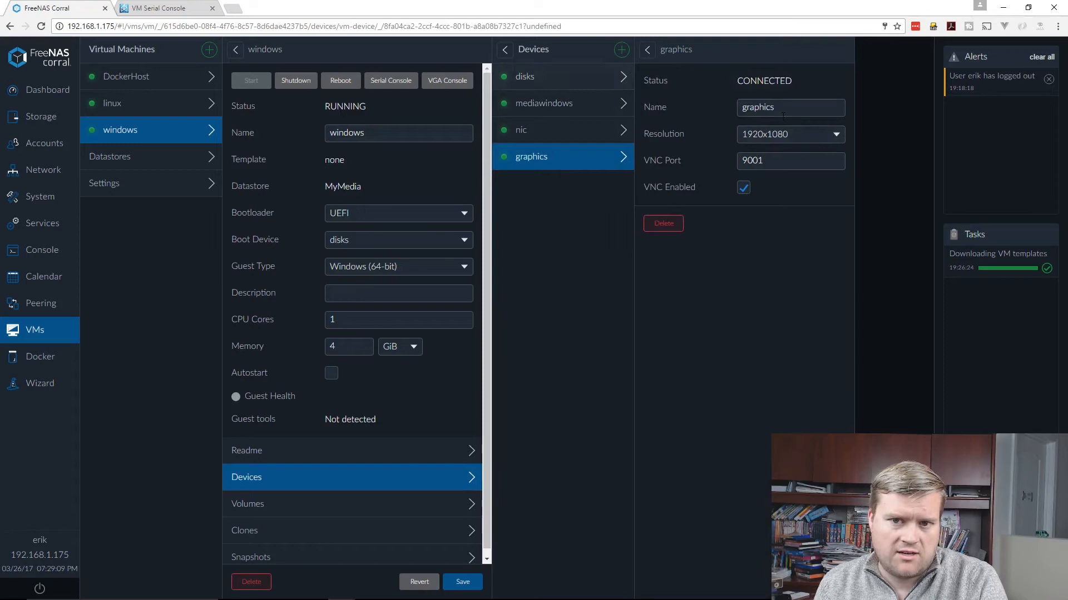
mouse_move(524, 144)
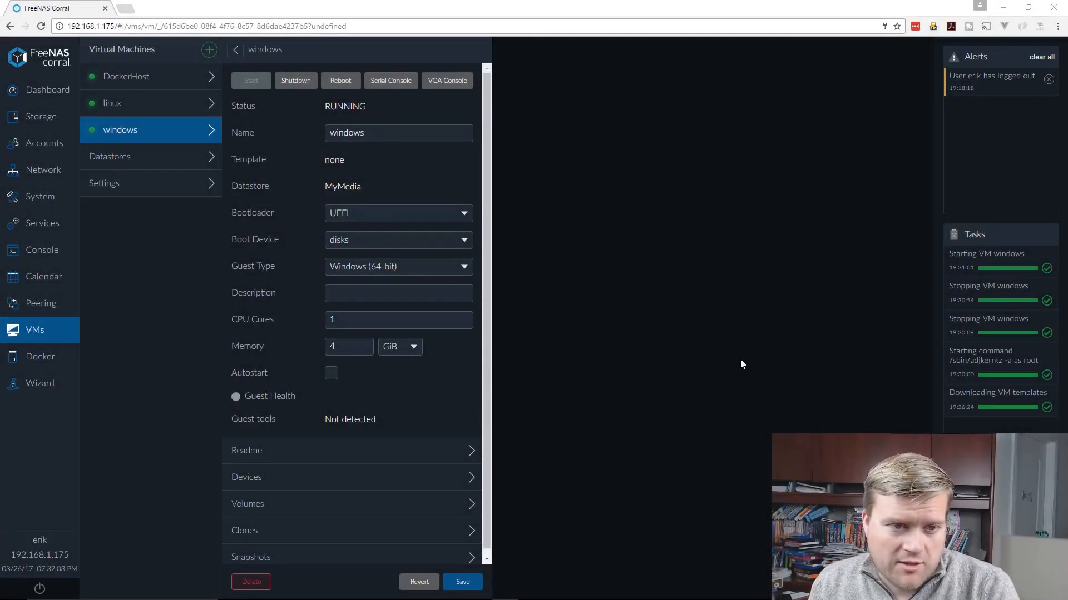
mouse_move(524, 280)
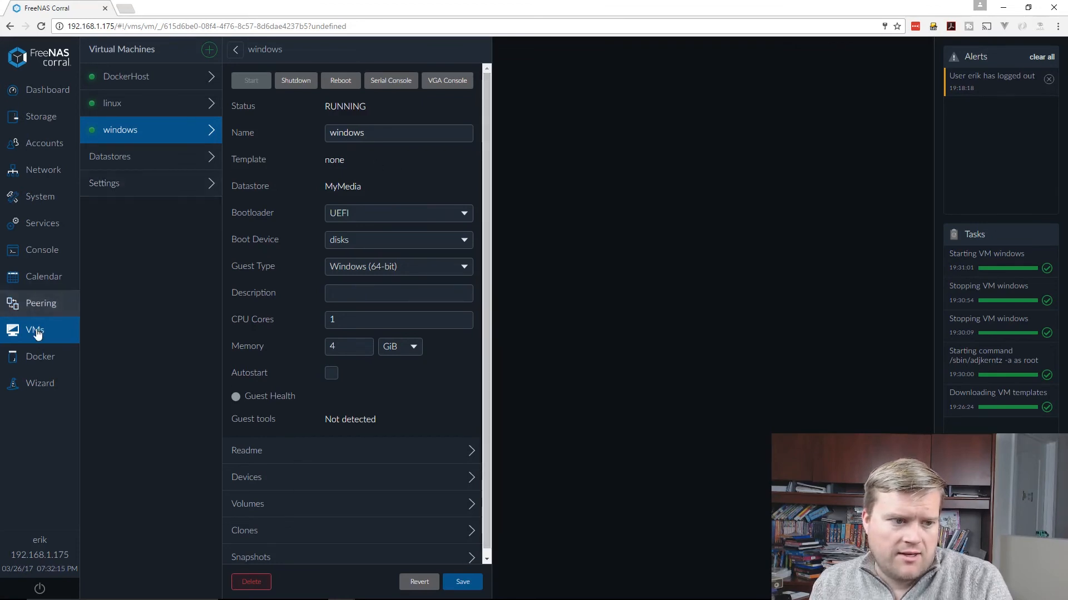
- Launch the windows VM's VGA console in a new tab to watch Windows boot
left_click(447, 80)
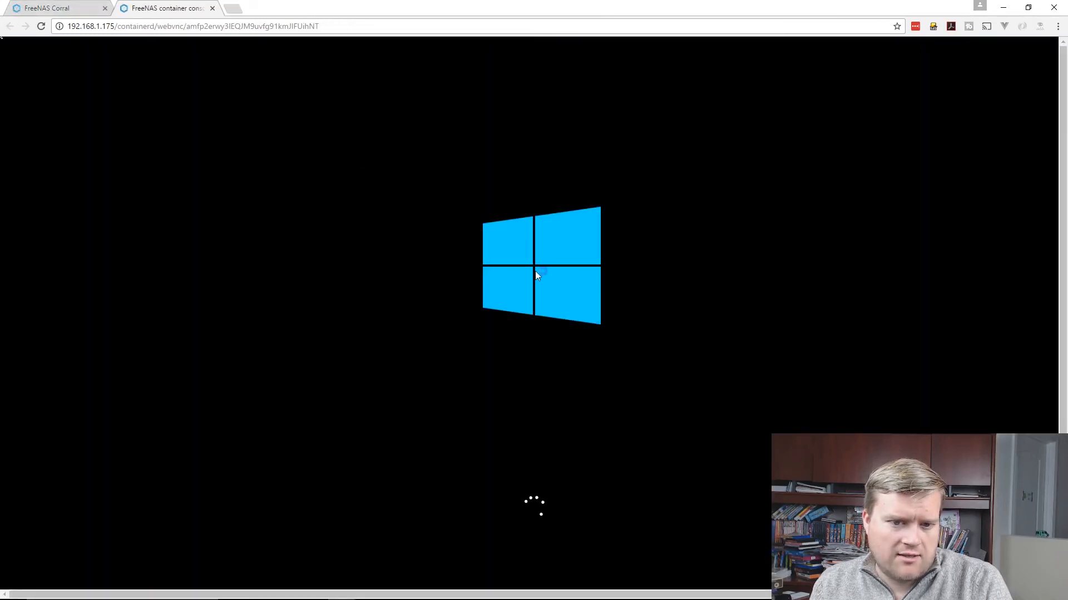
mouse_move(189, 75)
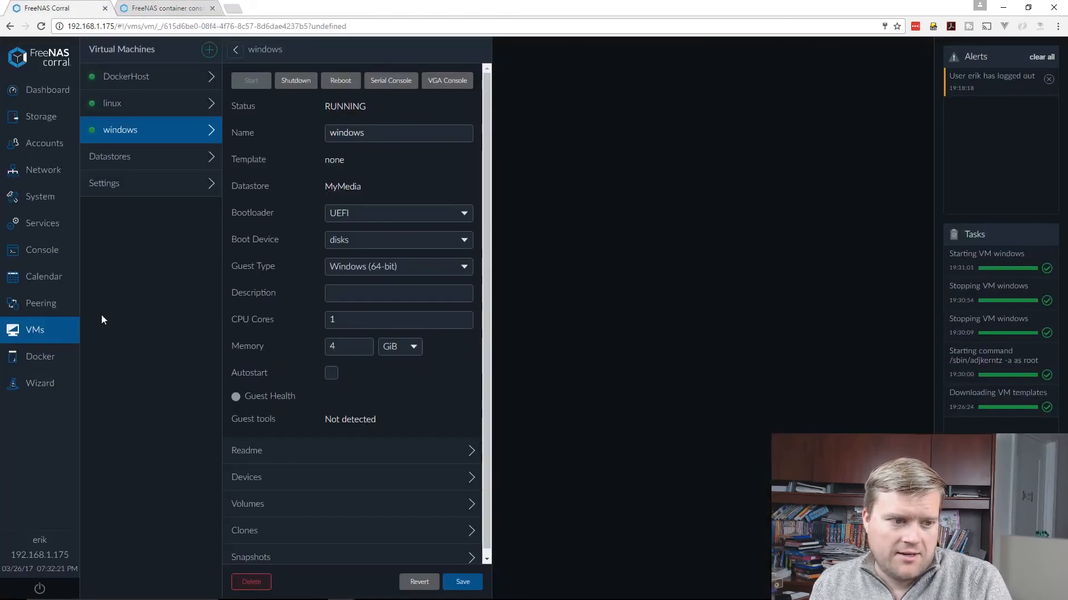
- Show the Plex container's port mappings and view its web UI with the Moana library
left_click(40, 356)
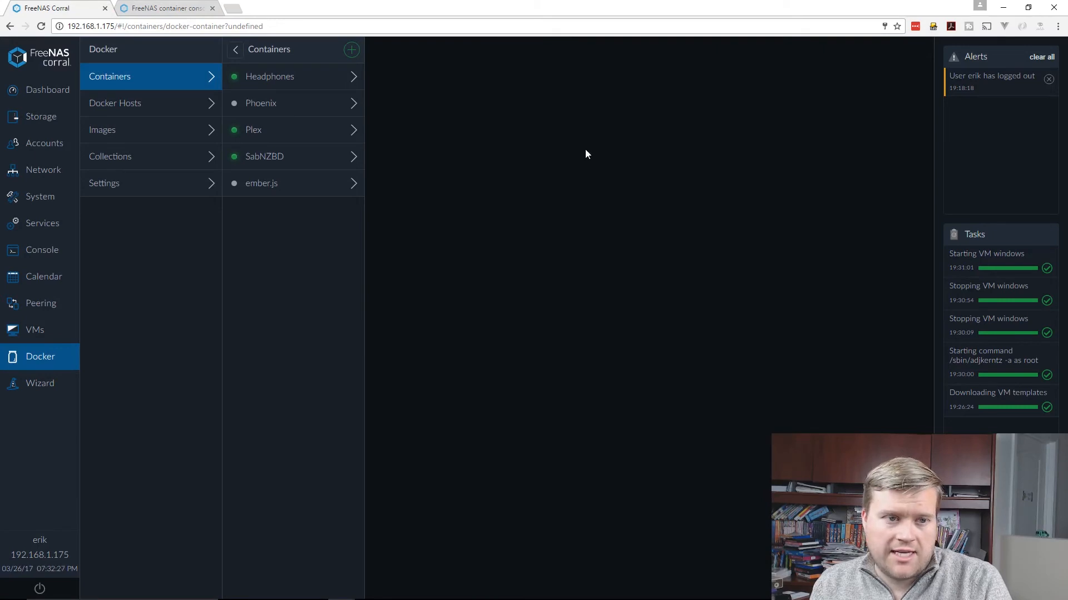
mouse_move(272, 102)
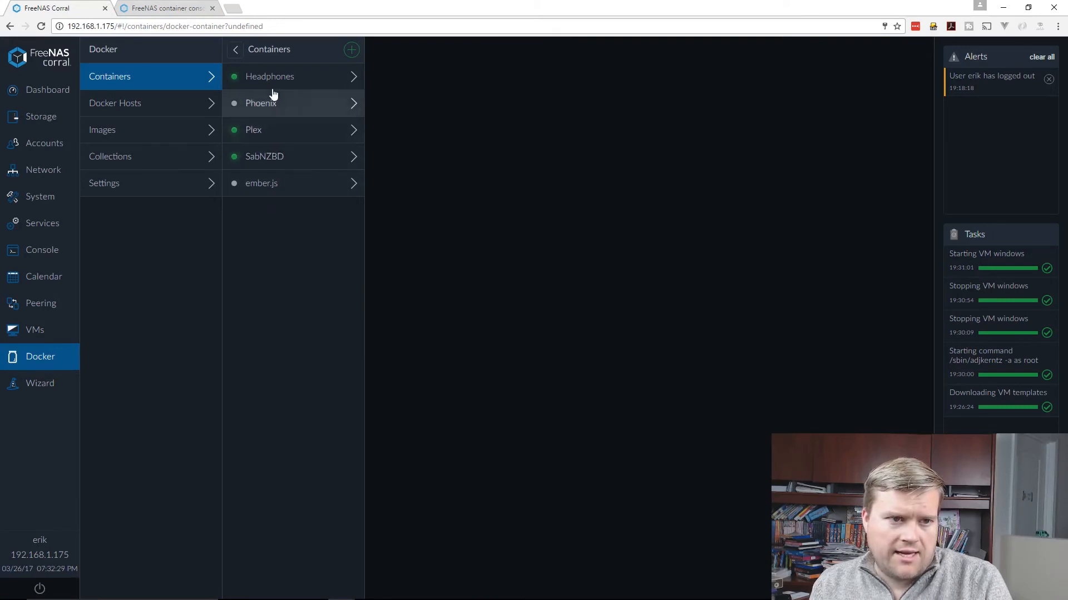
left_click(254, 129)
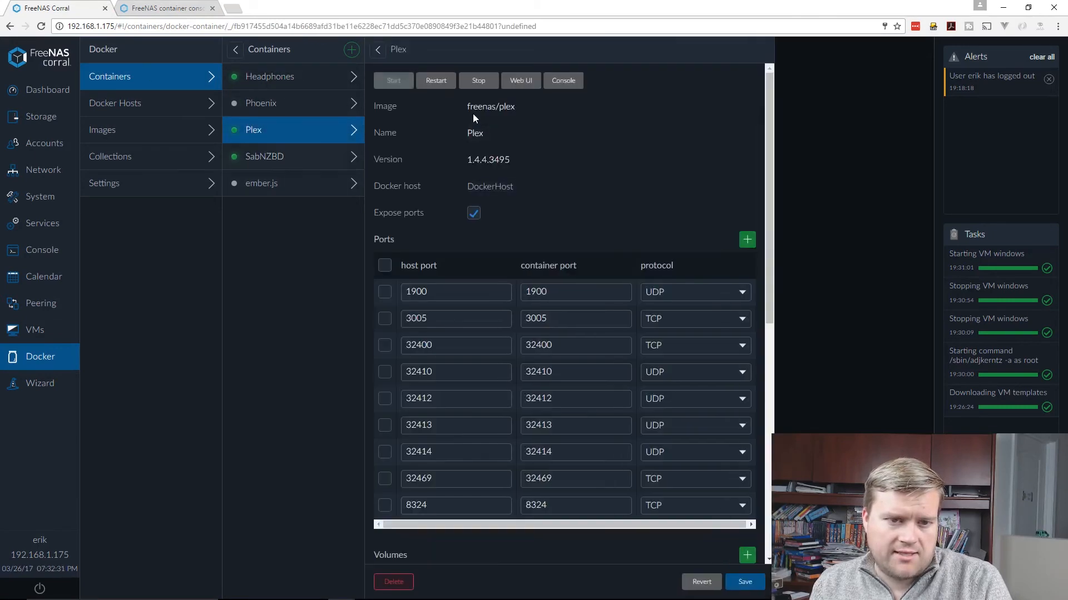
left_click(520, 80)
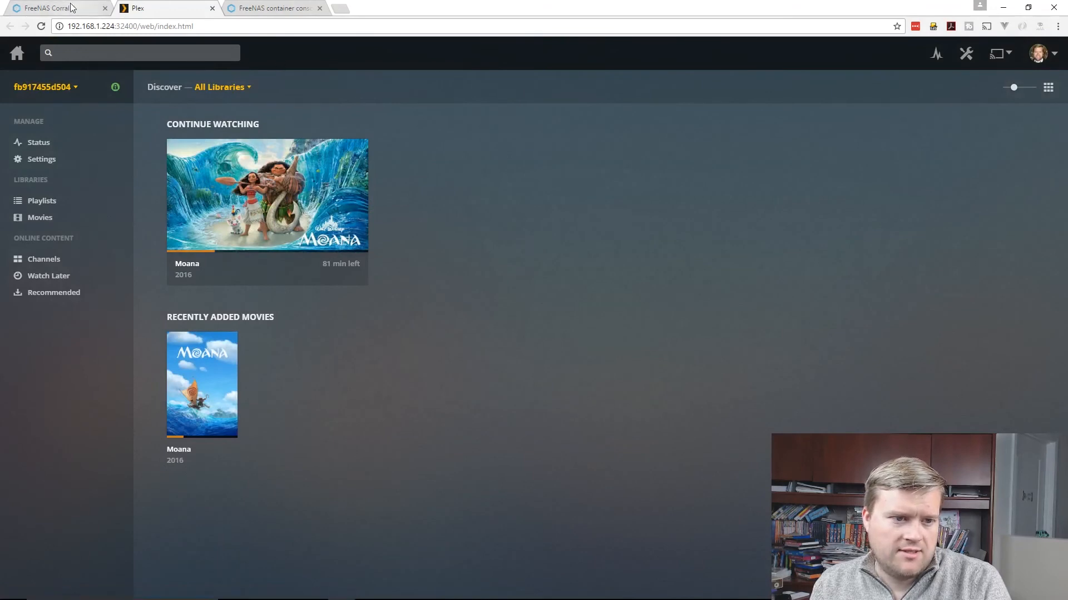
left_click(51, 8)
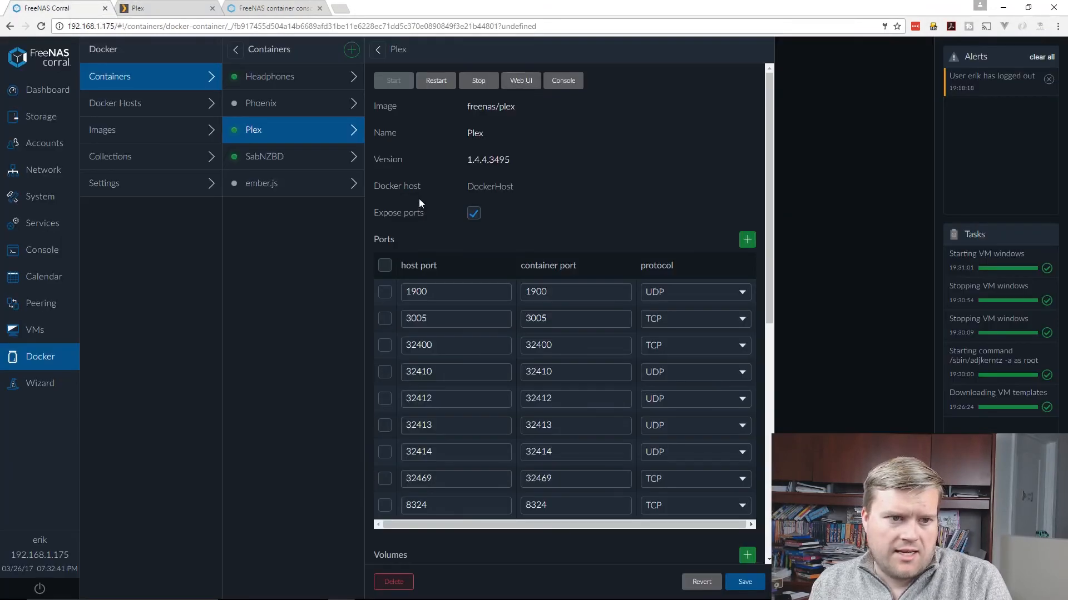
- Review SabNZBD's ports and volumes, revisit Plex, and begin a new container from the collections list
left_click(293, 155)
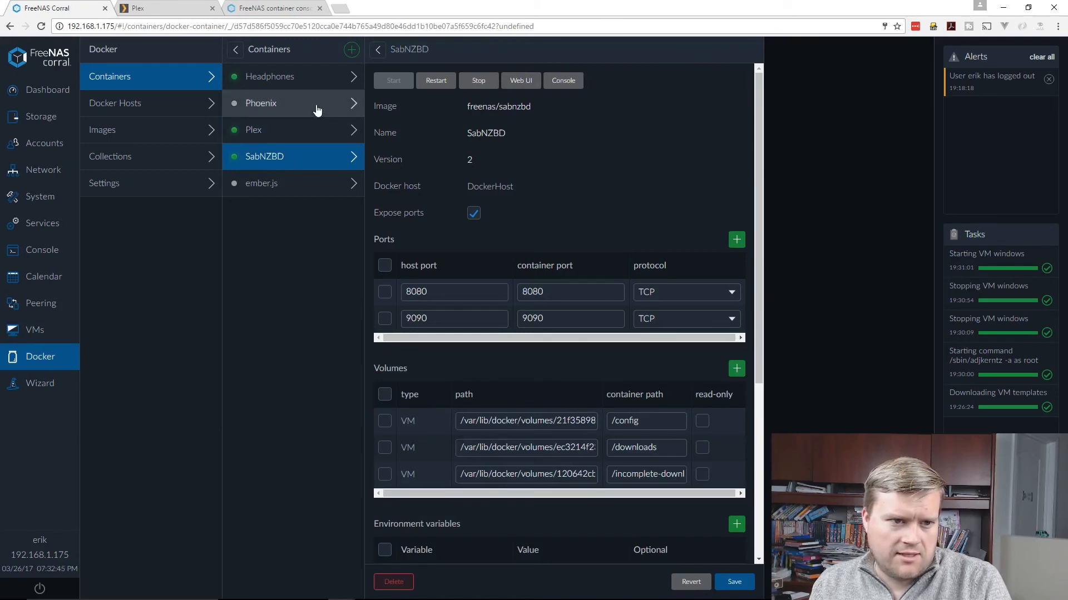
left_click(254, 129)
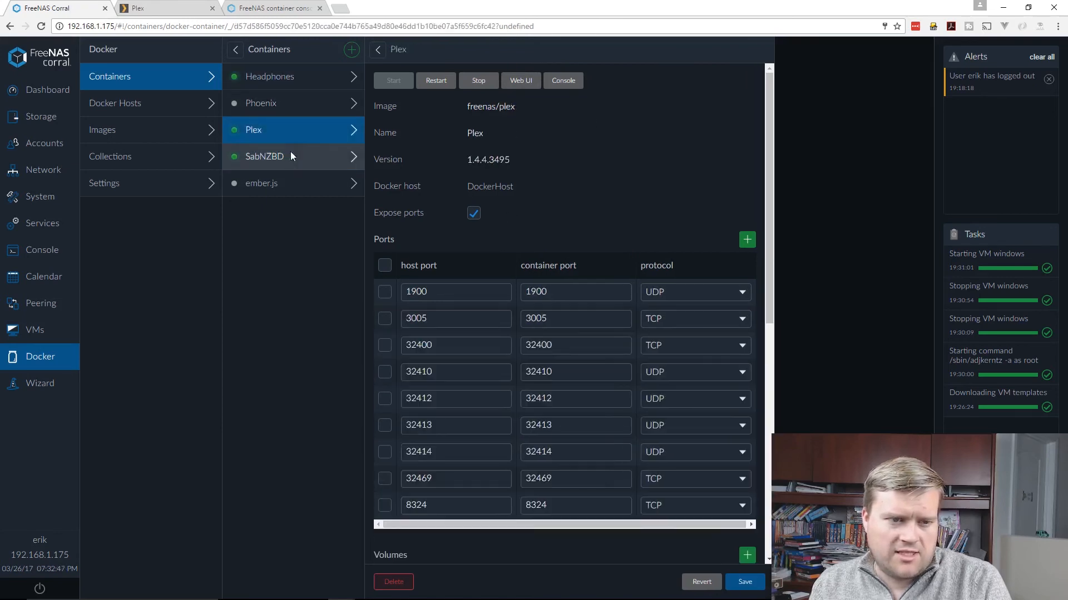
left_click(270, 77)
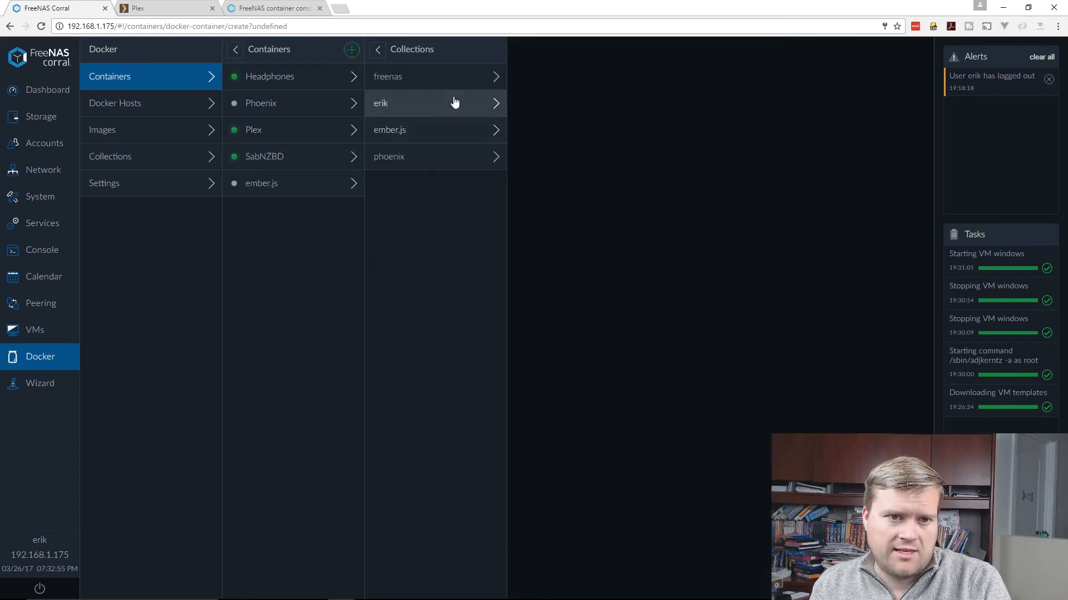
mouse_move(454, 86)
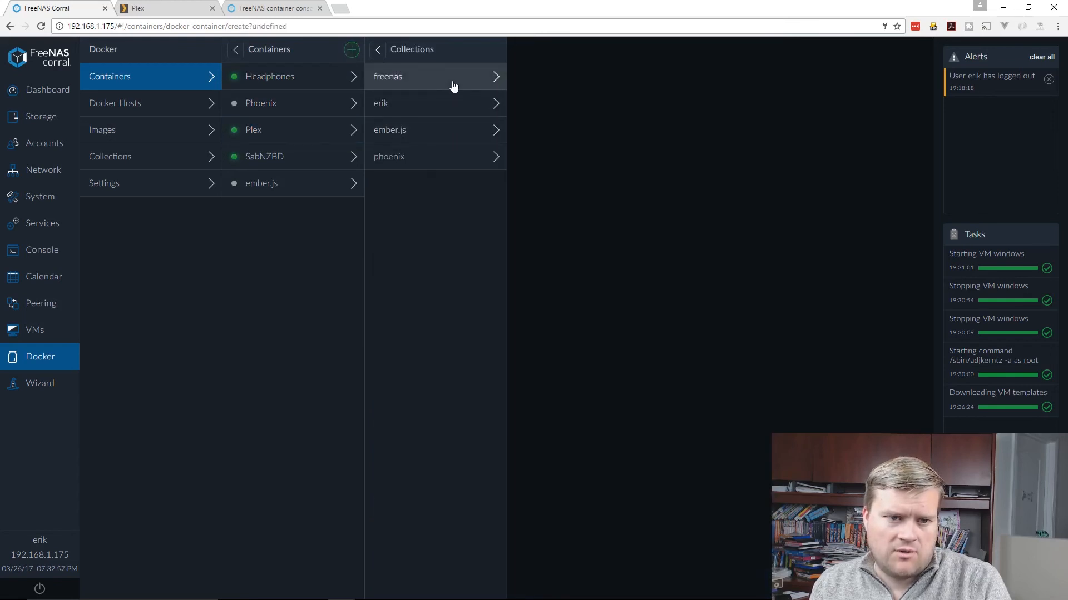
- Scroll through the freenas collection's images, then go back to the Virtual Machines section
left_click(387, 75)
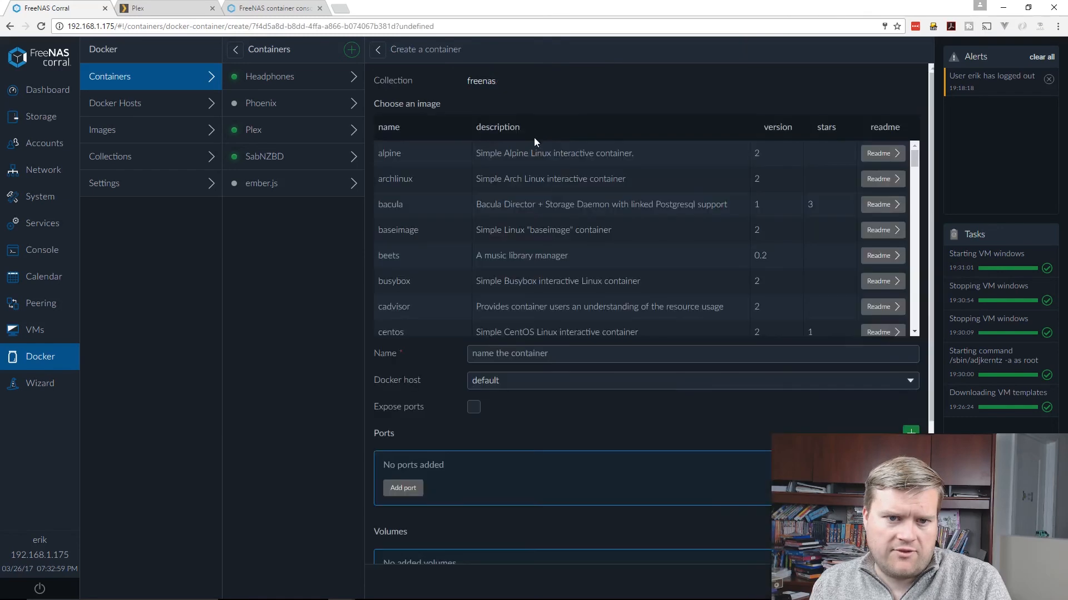
scroll("down", 3)
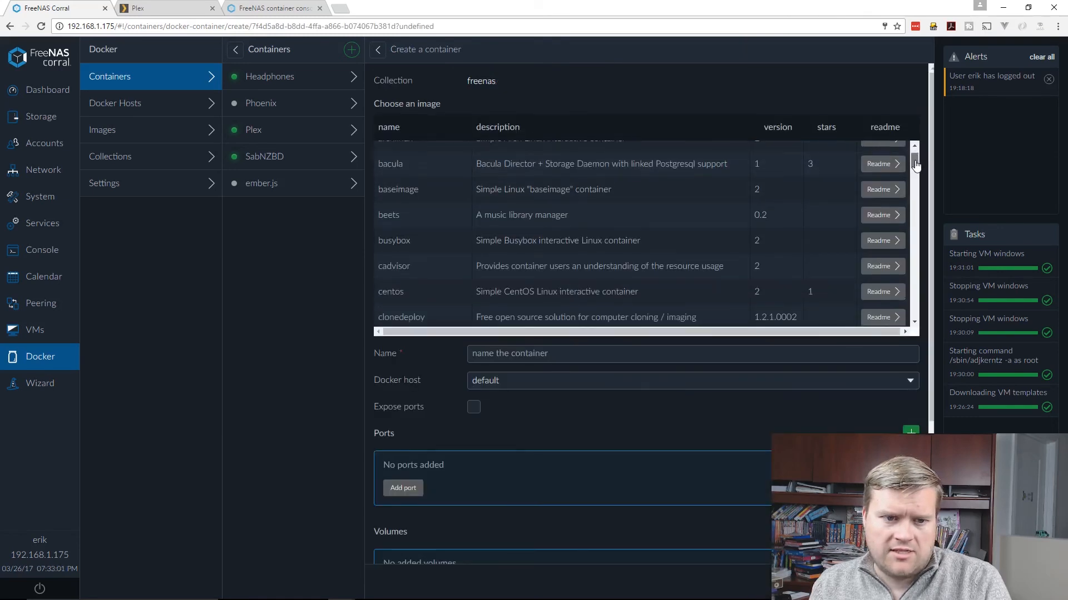
scroll("down", 3)
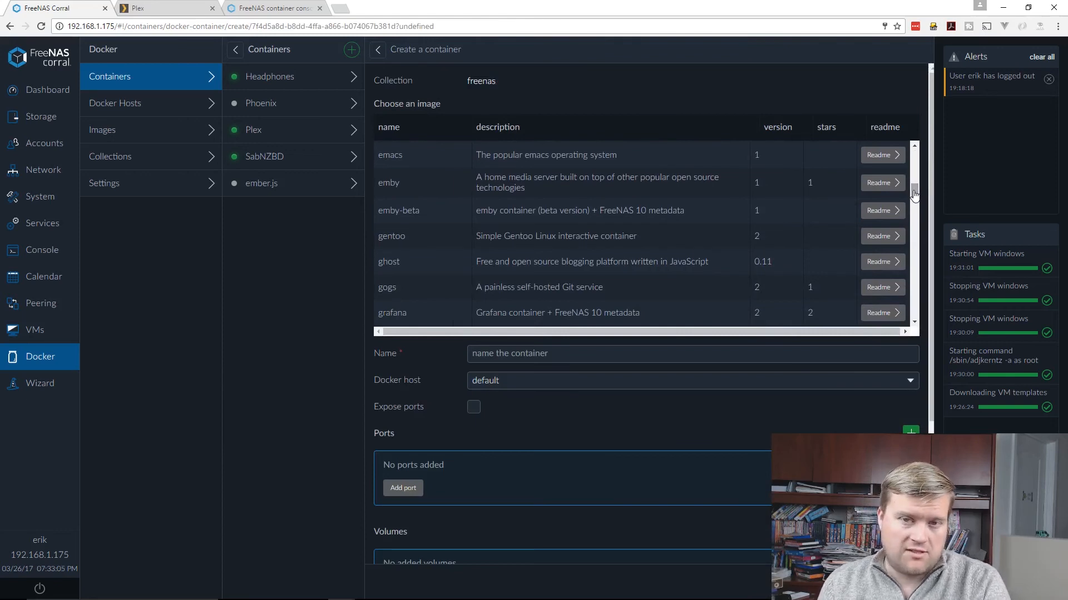
scroll("down", 3)
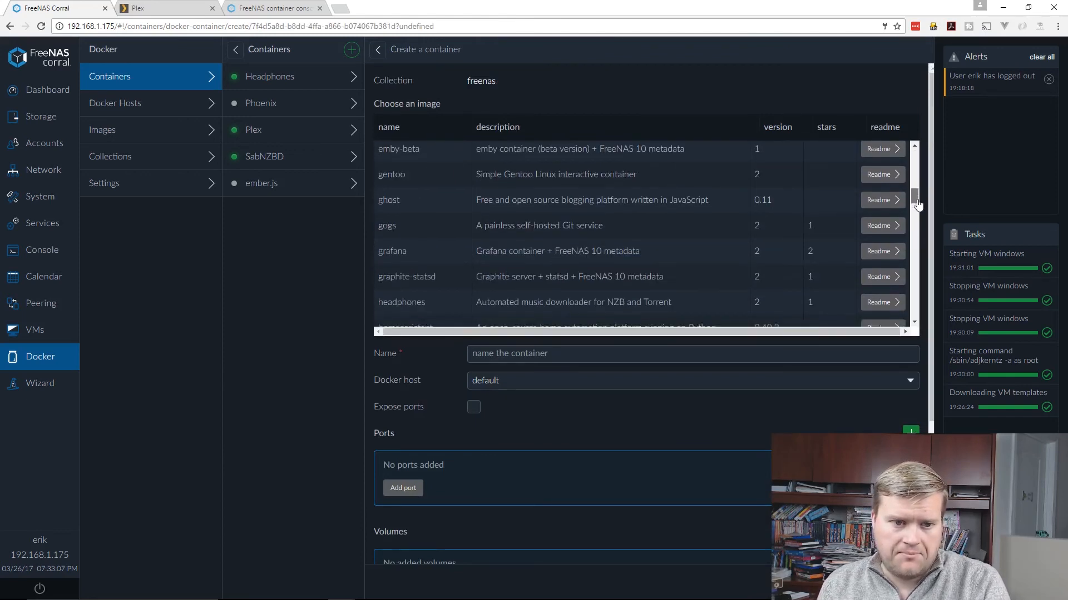
scroll("down", 3)
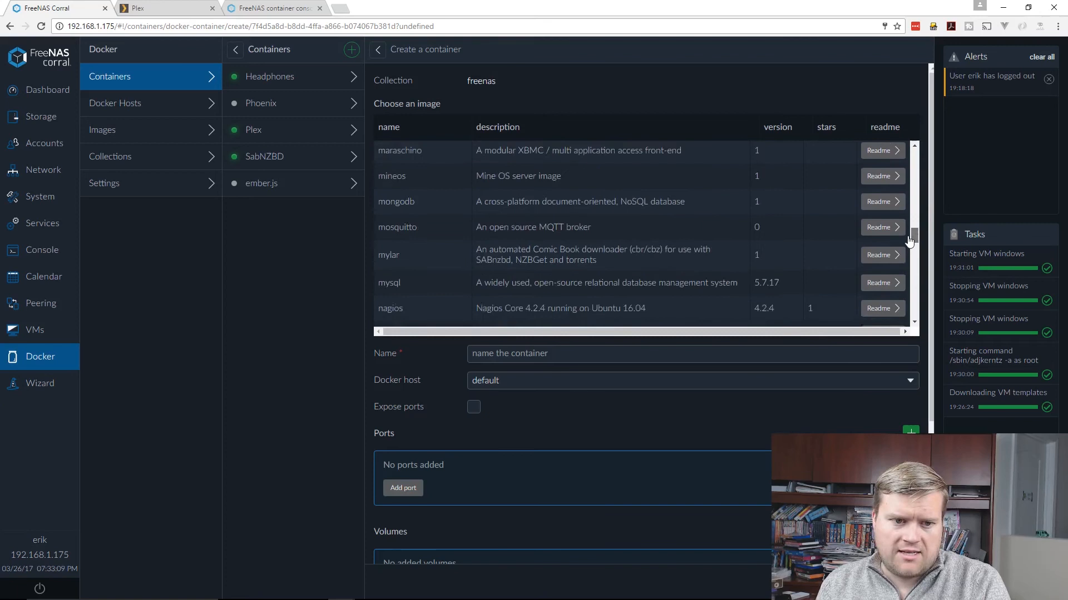
scroll("down", 3)
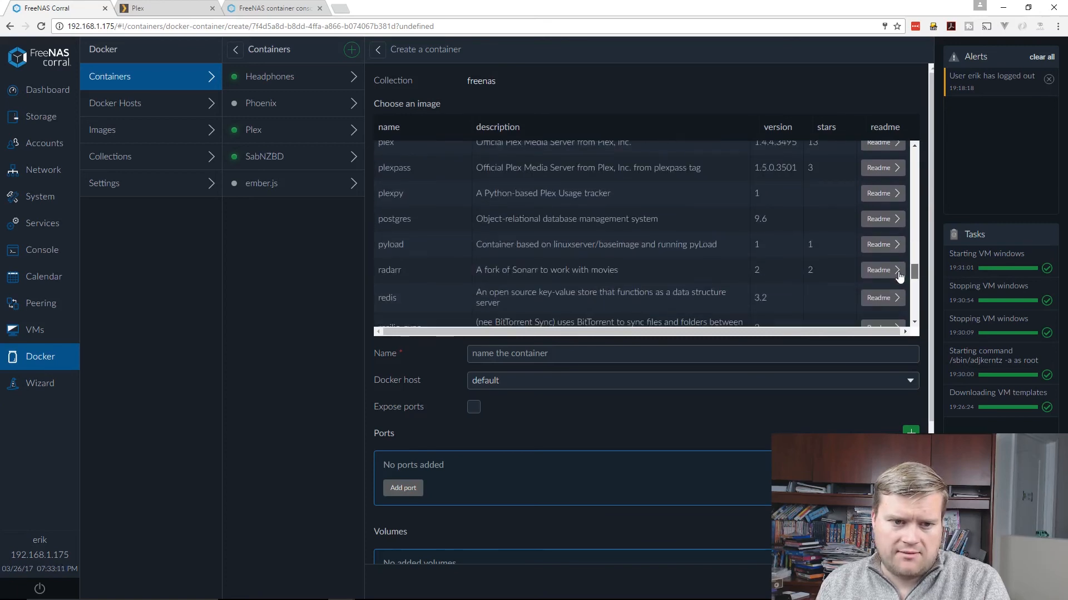
scroll("down", 3)
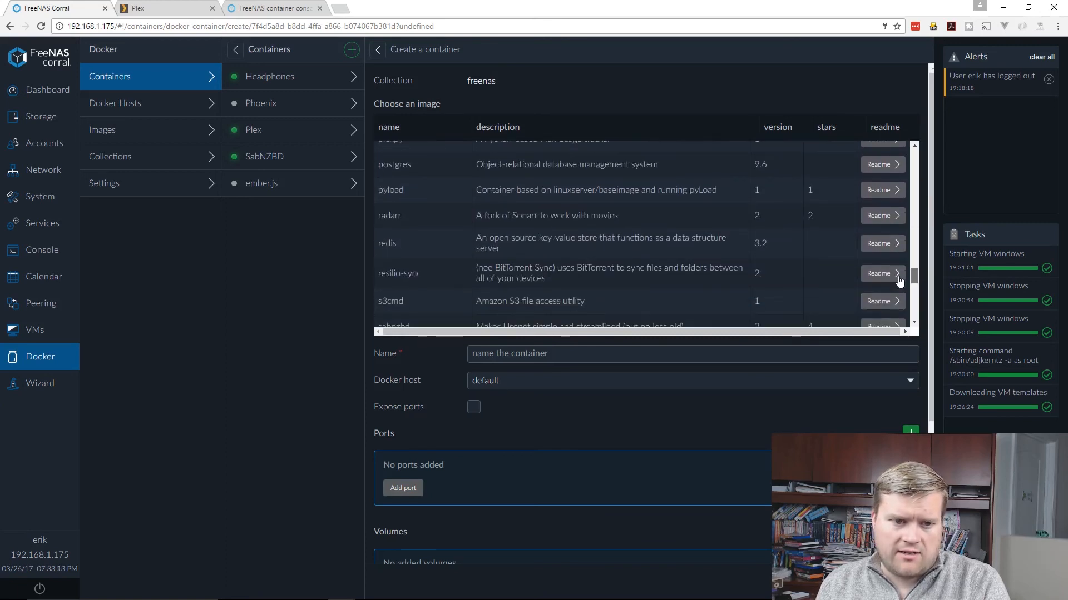
scroll("down", 3)
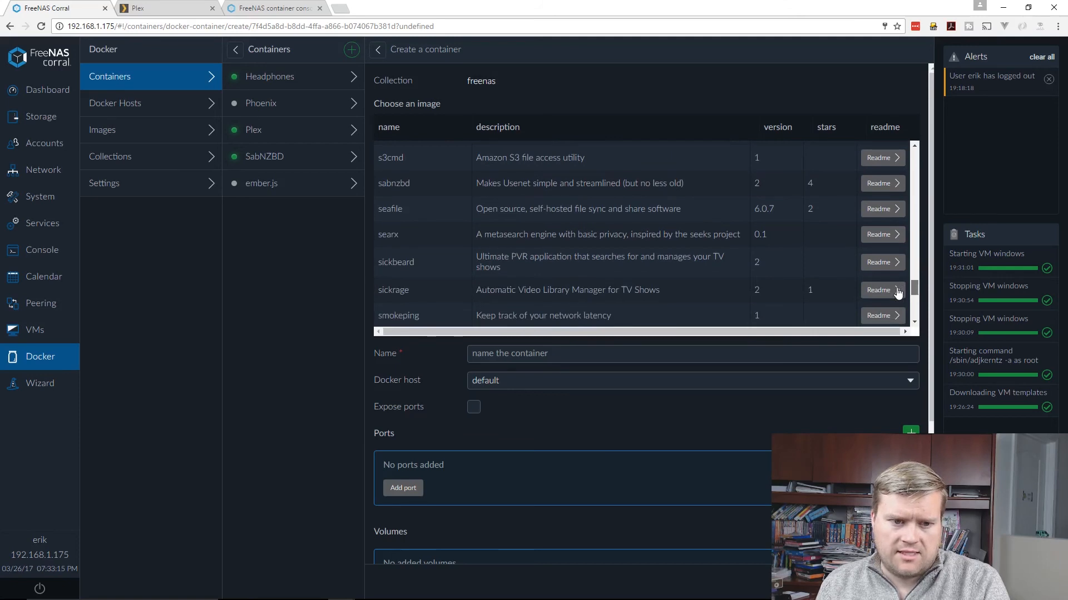
scroll("down", 3)
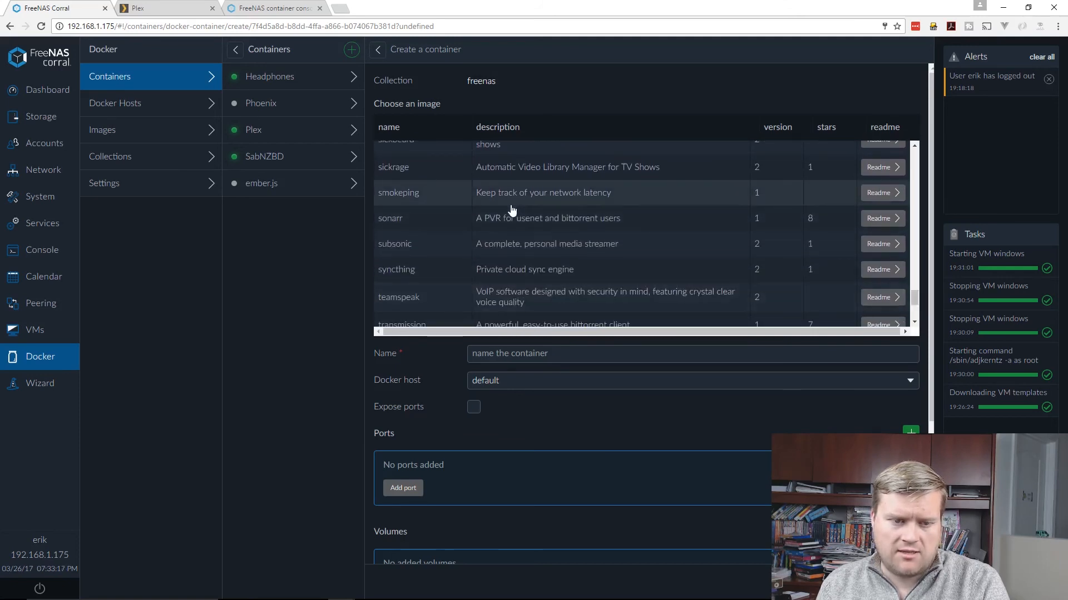
mouse_move(523, 176)
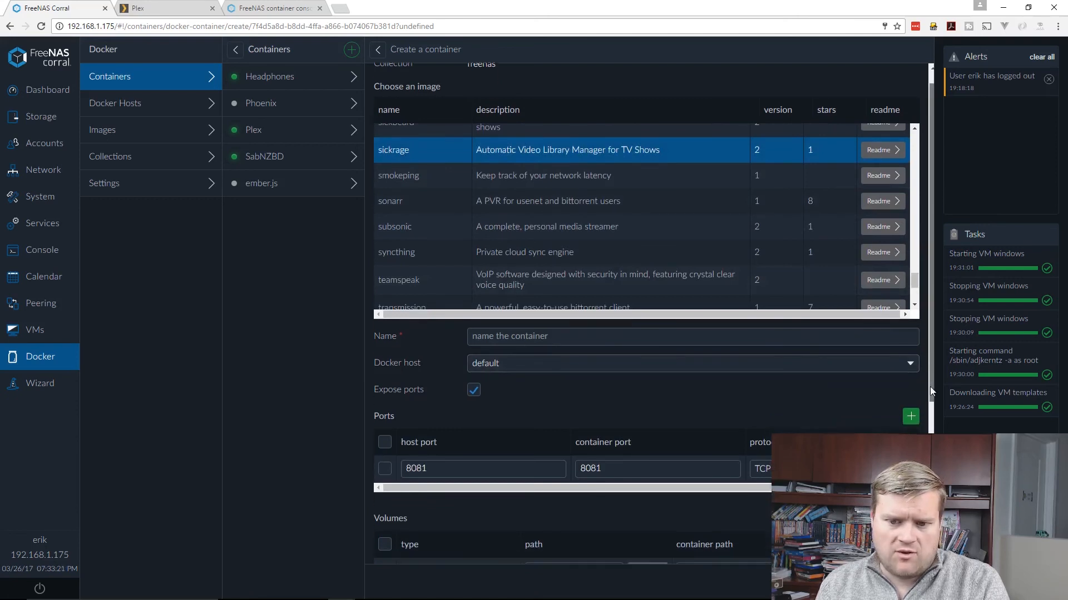
scroll("down", 3)
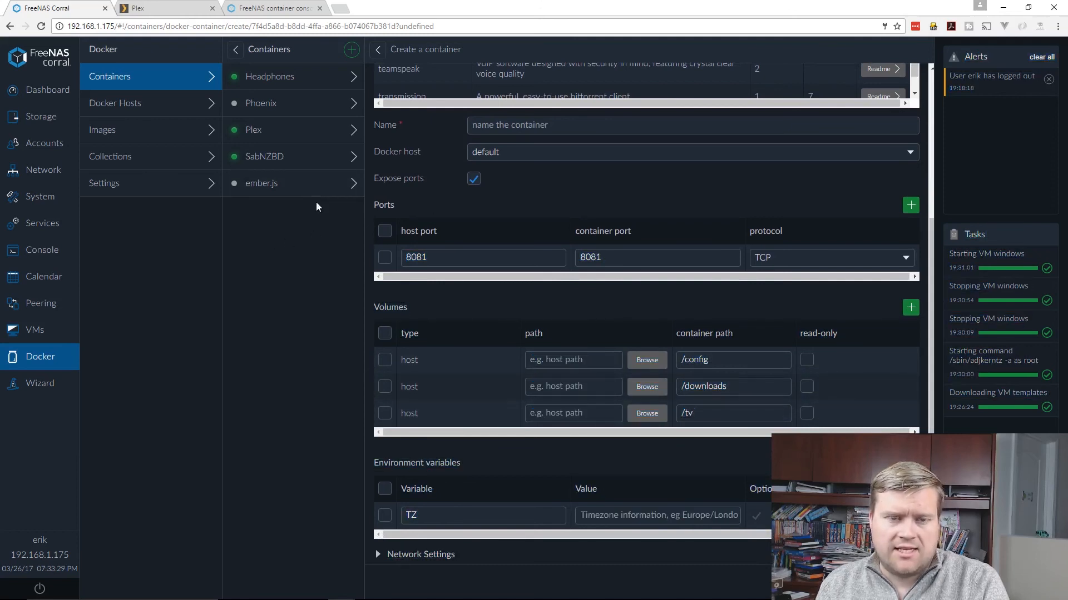
left_click(35, 330)
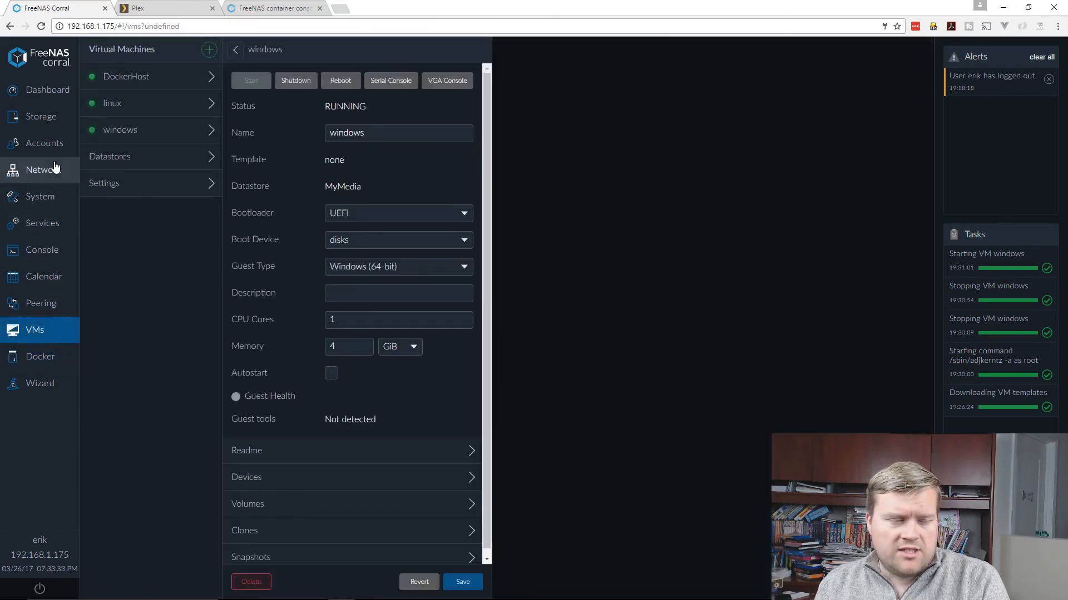
mouse_move(540, 402)
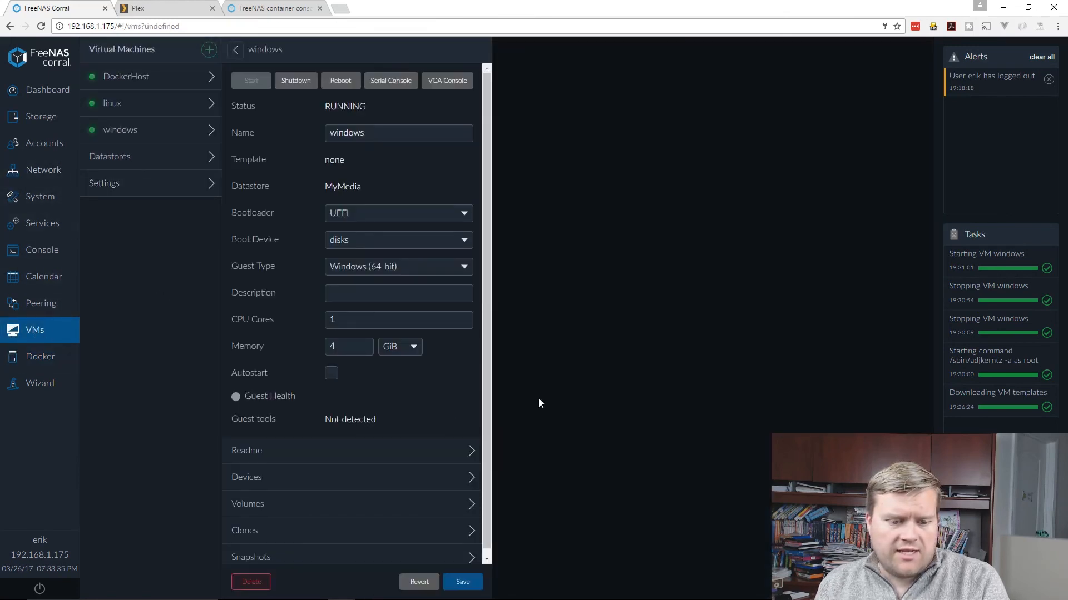
mouse_move(518, 366)
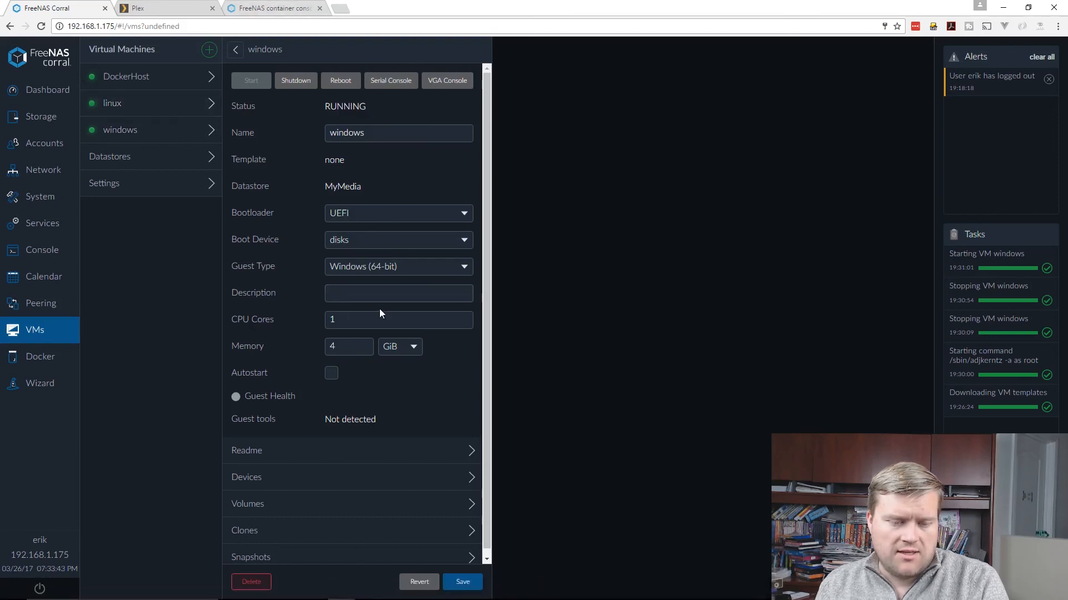
mouse_move(579, 296)
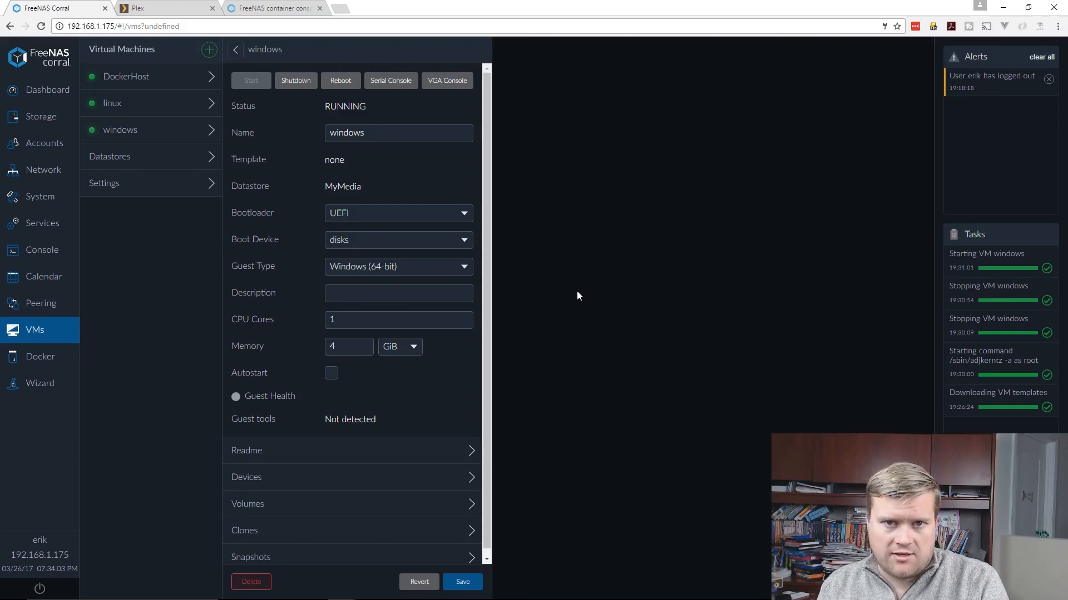
mouse_move(181, 269)
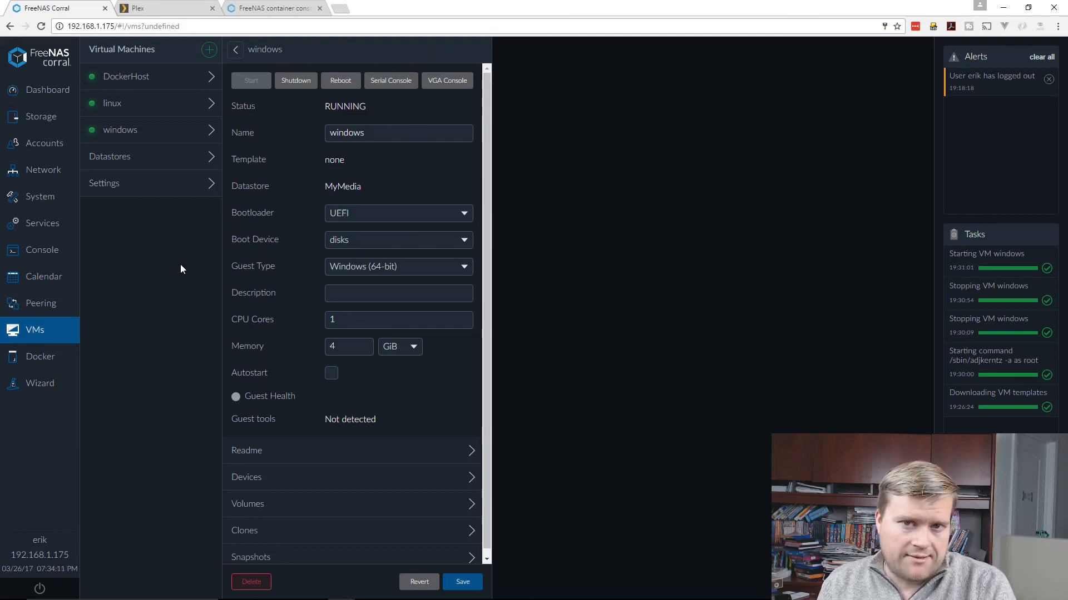
mouse_move(703, 196)
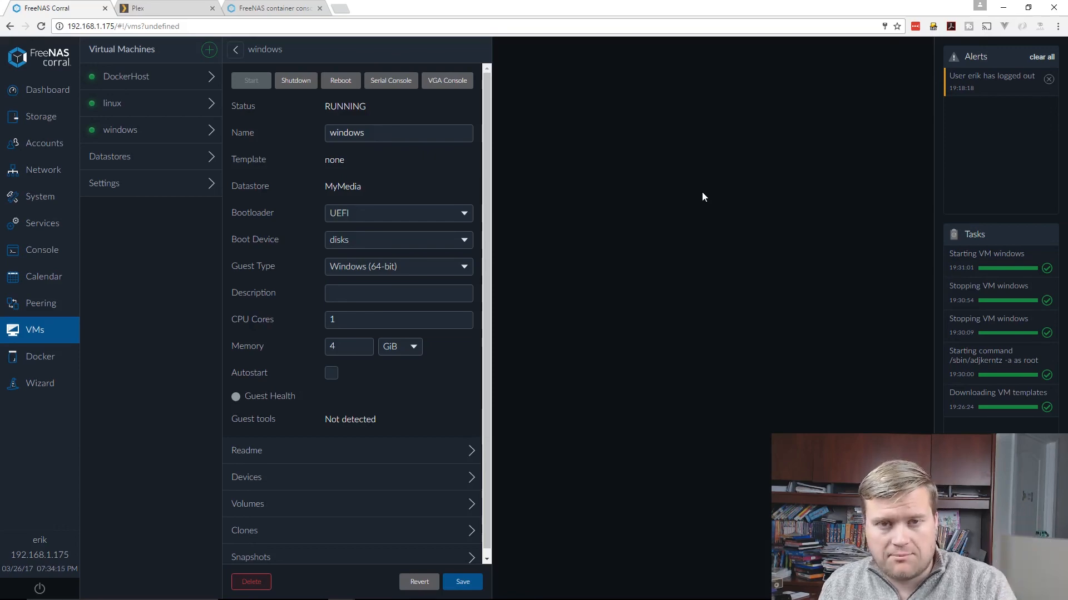
mouse_move(711, 199)
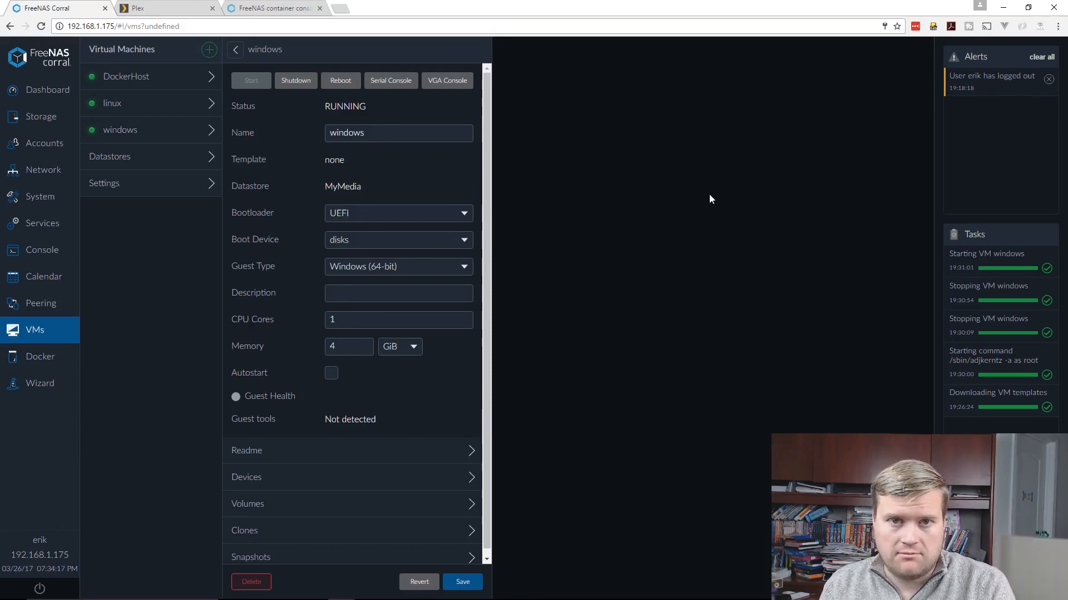